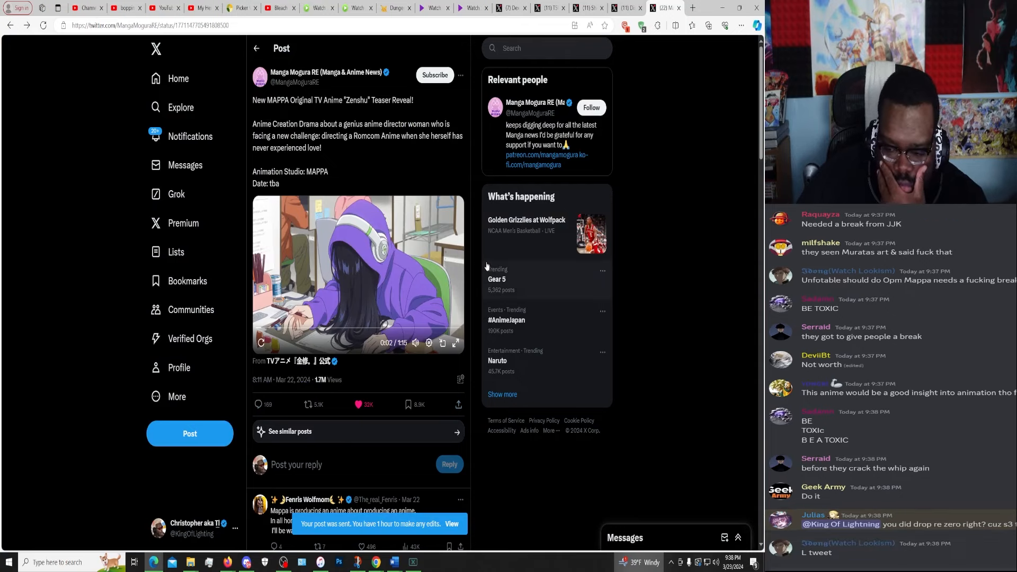
pyautogui.moveTo(496, 277)
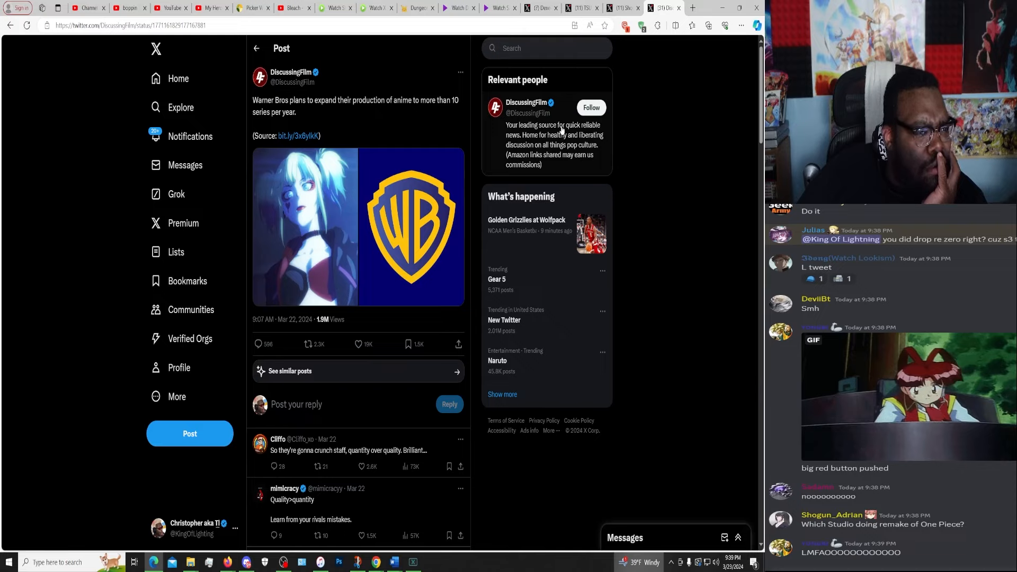
# Scroll the X timeline down to the DiscussingFilm post on Warner Bros anime expansion.
pyautogui.scroll(-3)
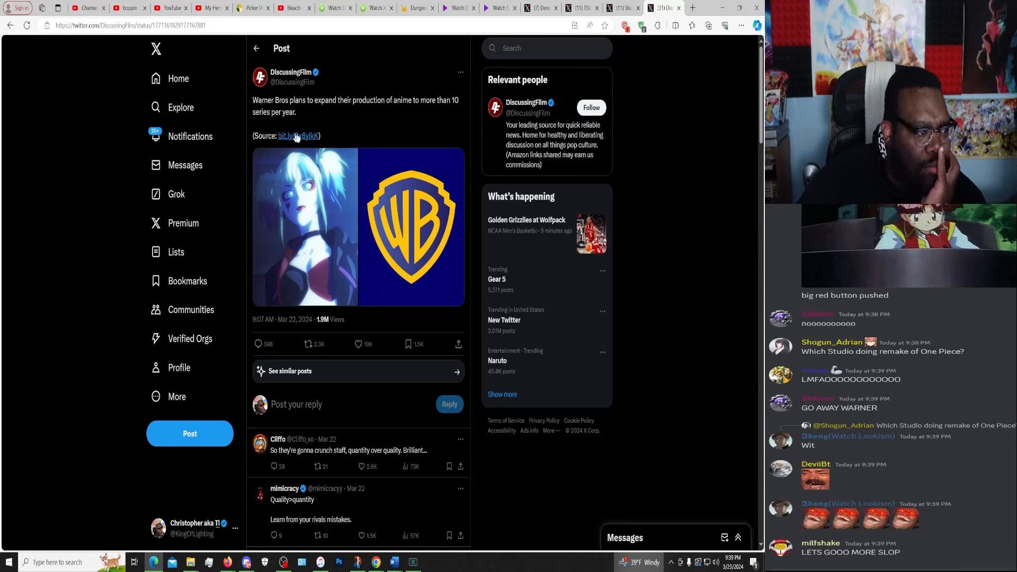
# Read the linked Variety anime article, then go to its Warner Bros. Discovery topic page.
pyautogui.click(296, 136)
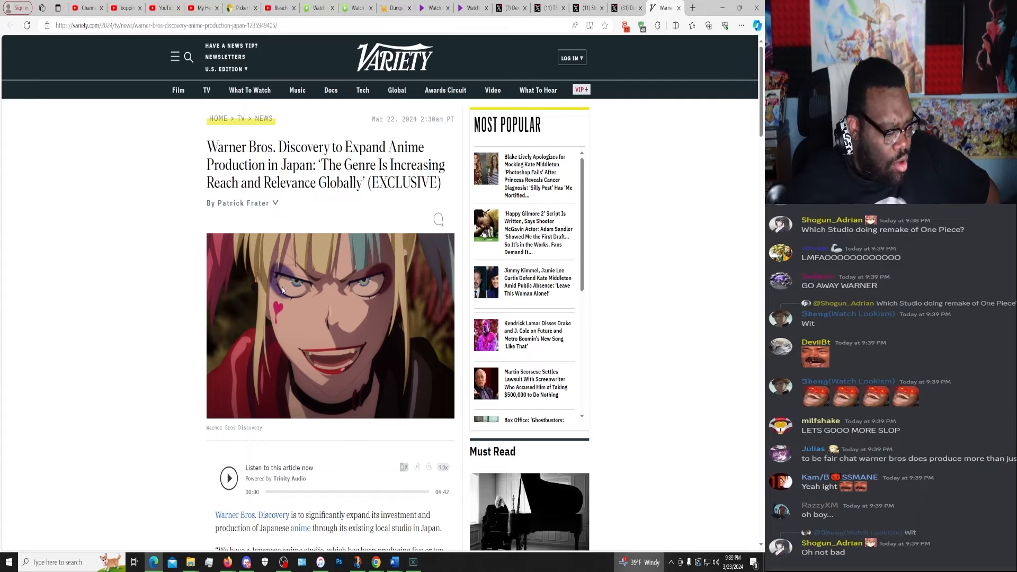
pyautogui.scroll(-3)
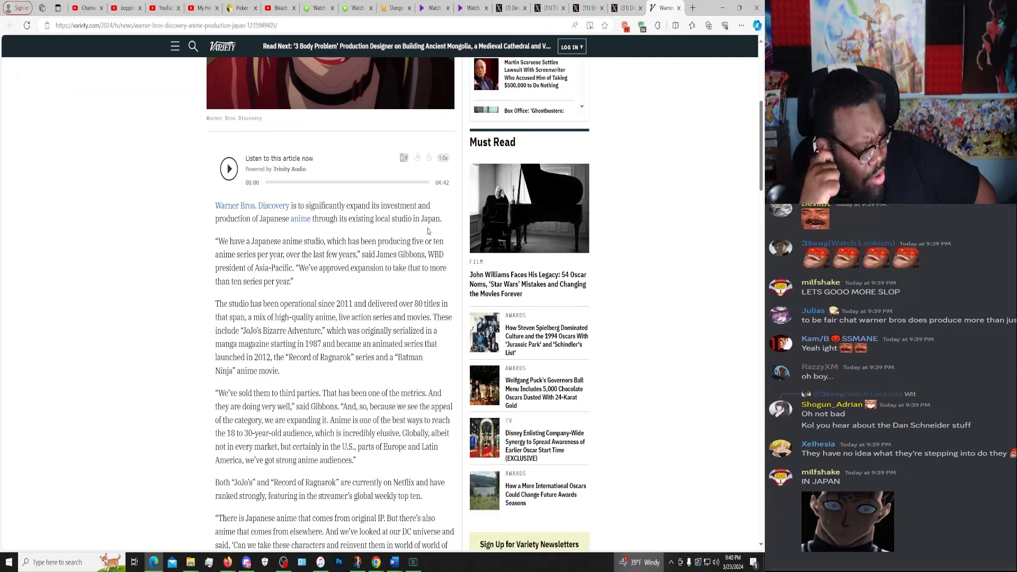
pyautogui.scroll(-3)
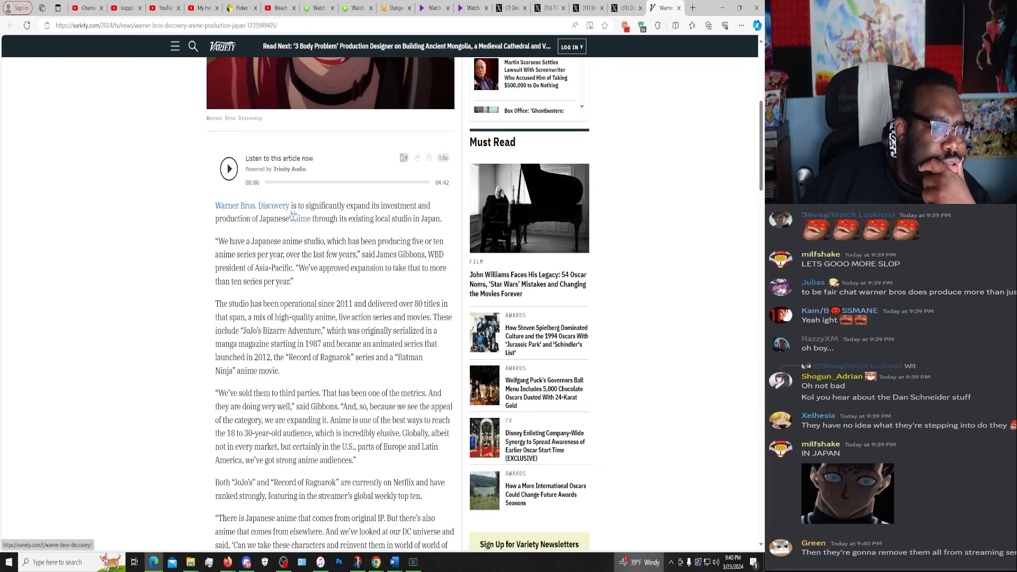
pyautogui.click(252, 205)
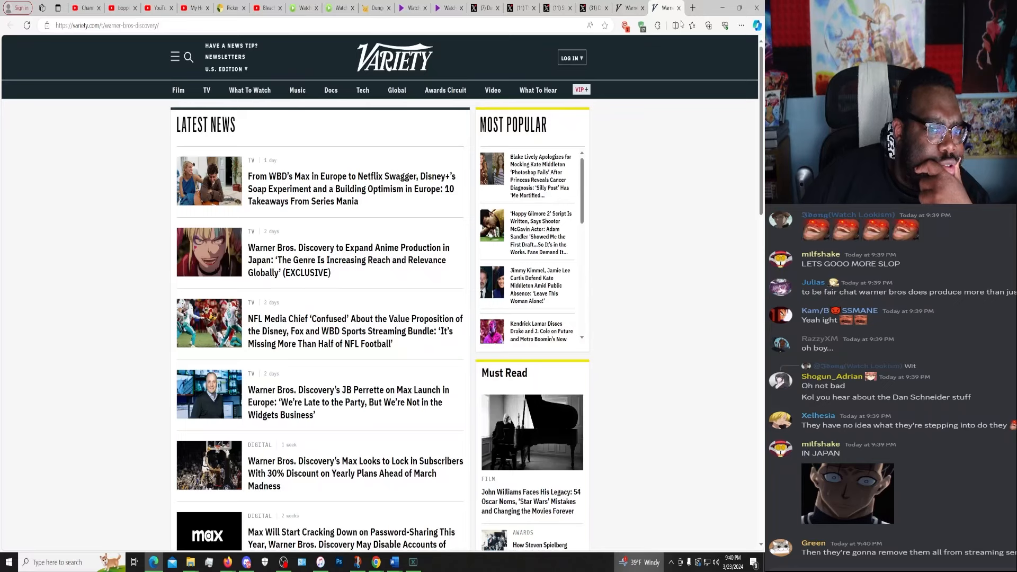
# Go to Wikipedia, search 'Warner Bros' and open the Warner Bros. Discovery article.
pyautogui.click(107, 25)
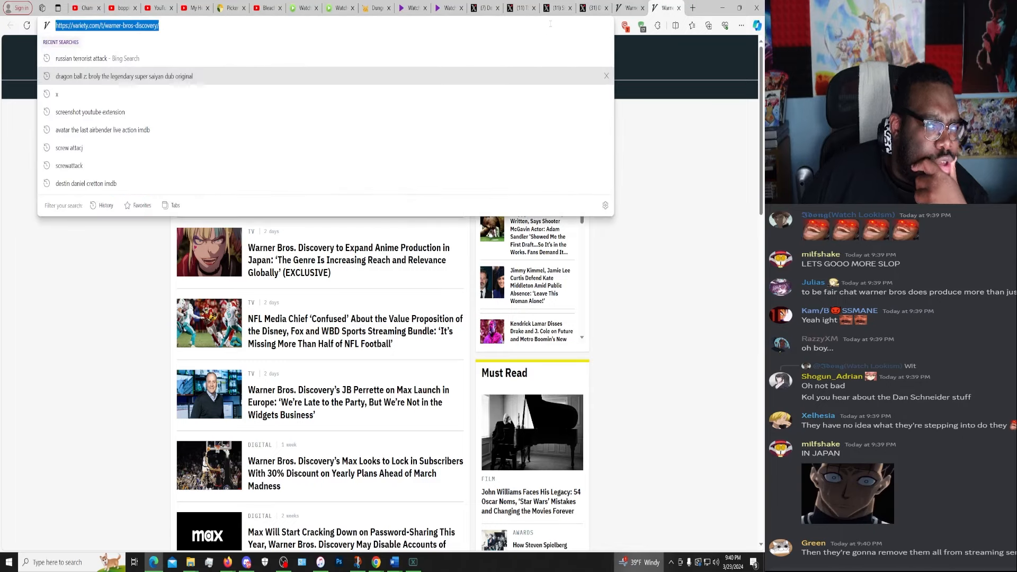
pyautogui.write('wikipedia')
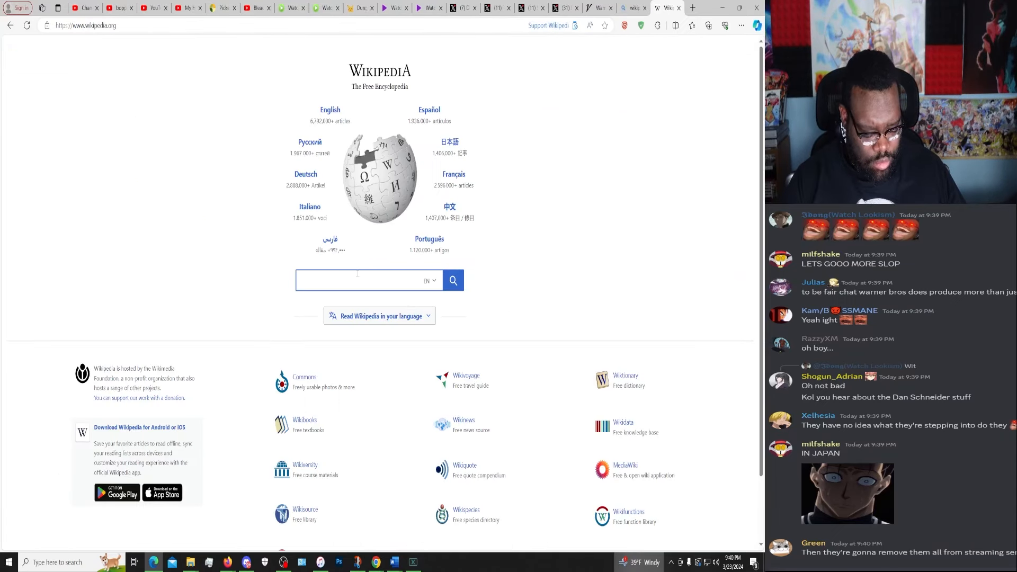
pyautogui.write('Warner')
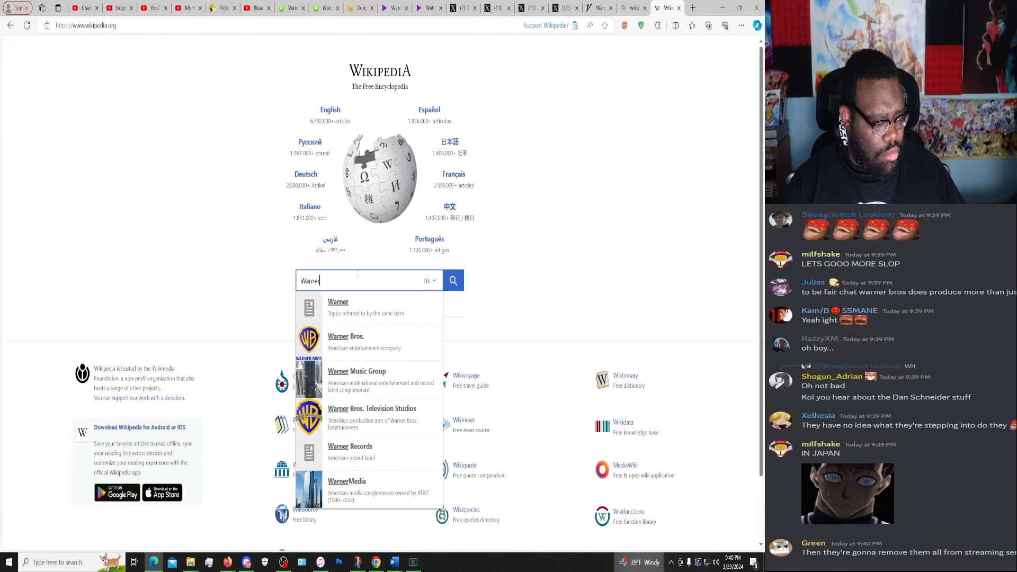
pyautogui.write('Br')
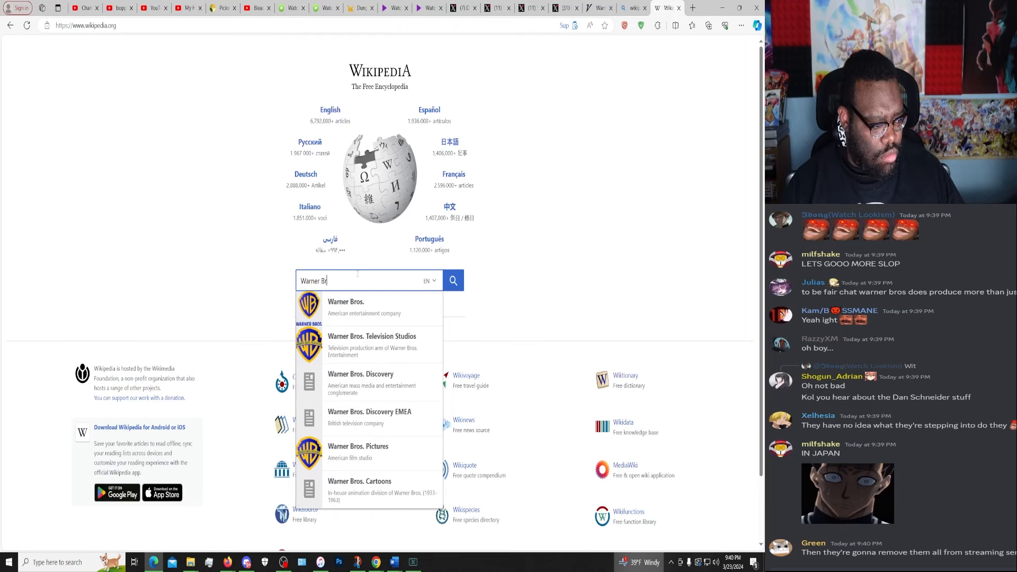
pyautogui.write('s. Di')
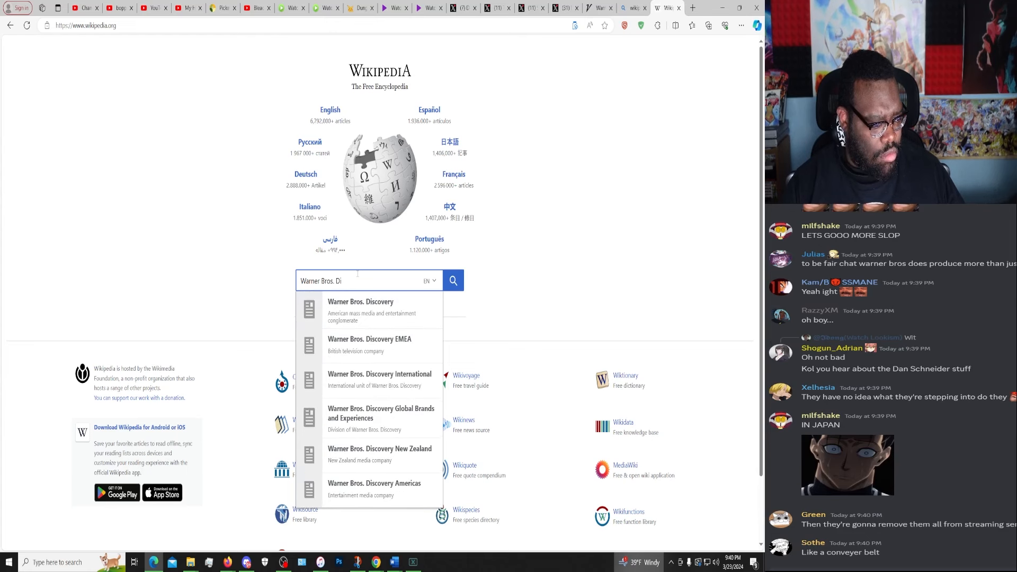
pyautogui.click(360, 311)
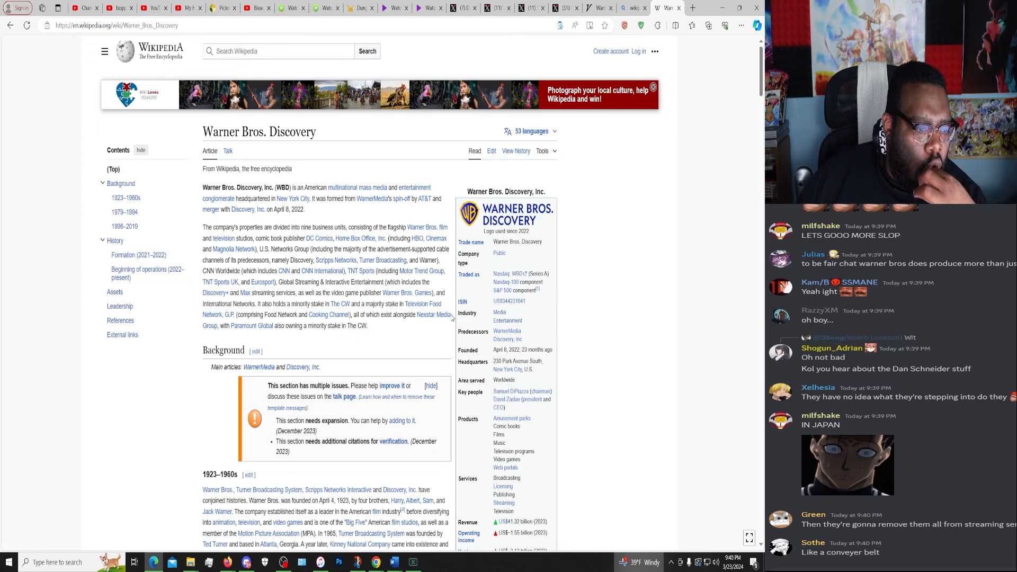
# Skim the Warner Bros. Discovery Wikipedia article, then switch back to the Variety tab.
pyautogui.scroll(-3)
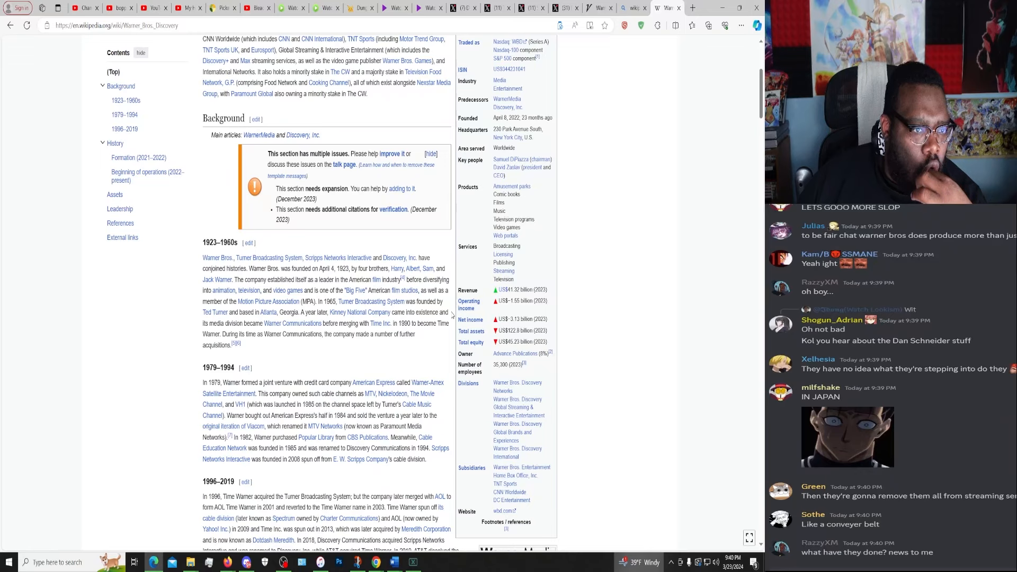
pyautogui.scroll(-3)
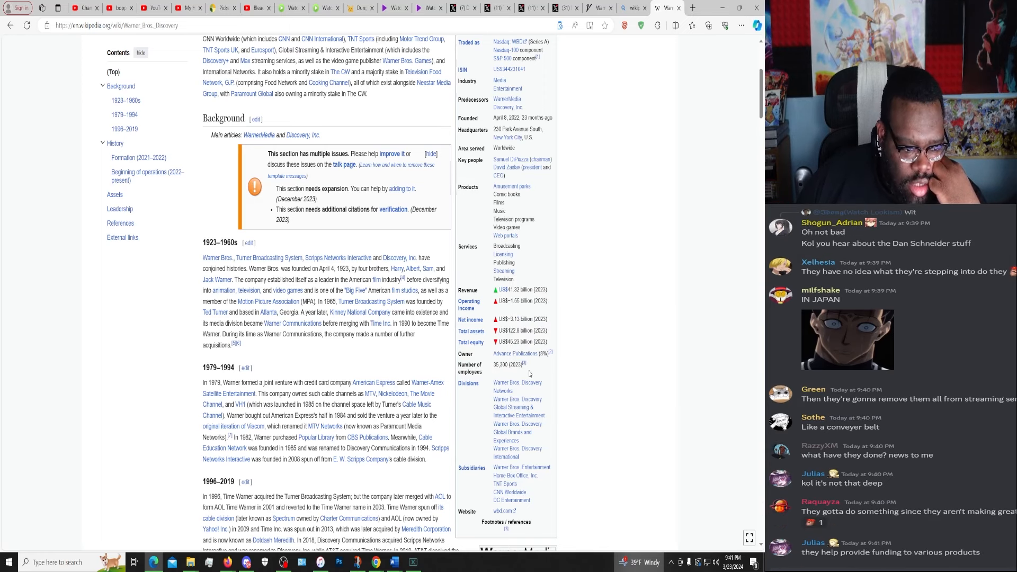
pyautogui.scroll(3)
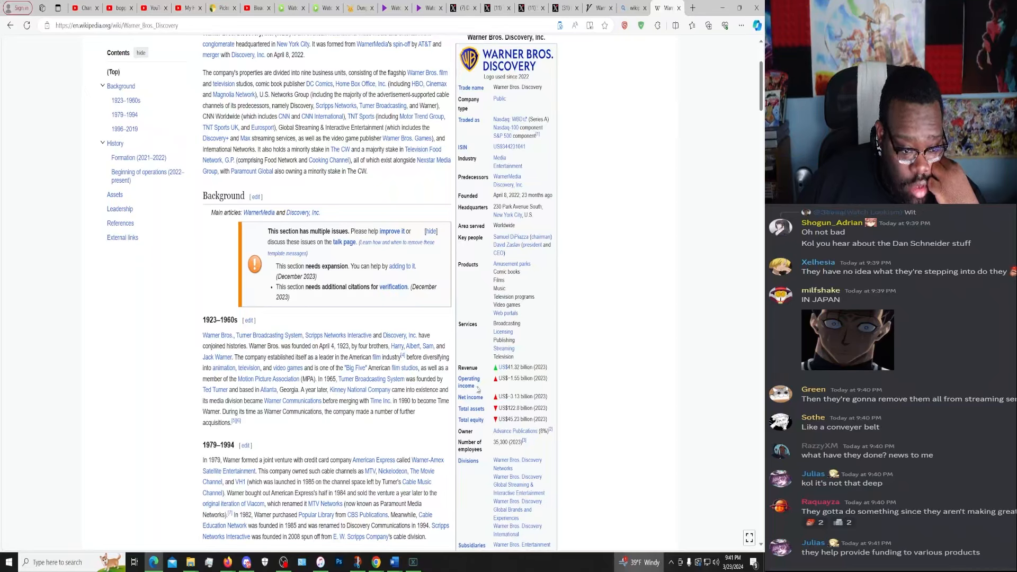
pyautogui.scroll(-3)
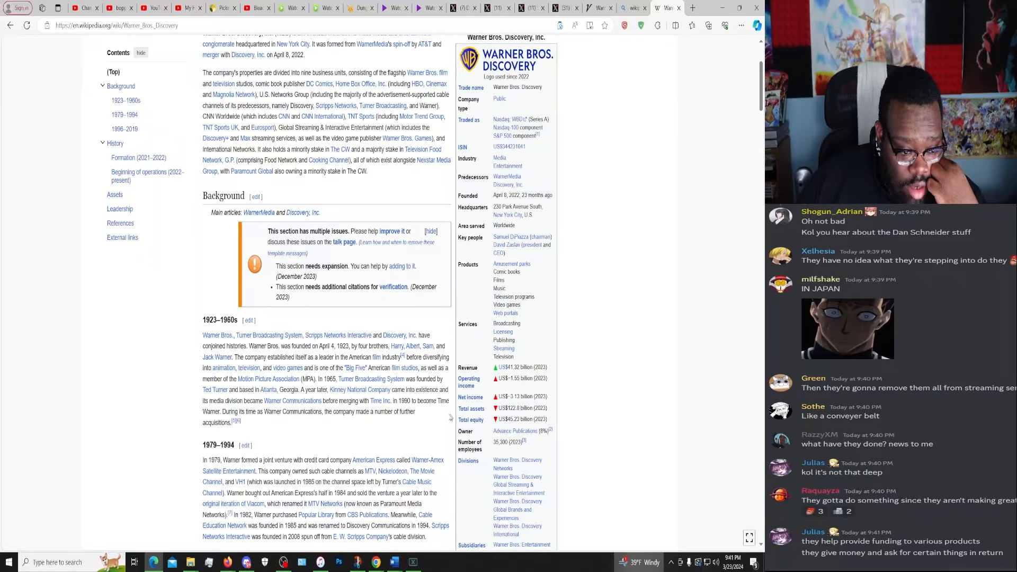
pyautogui.scroll(-3)
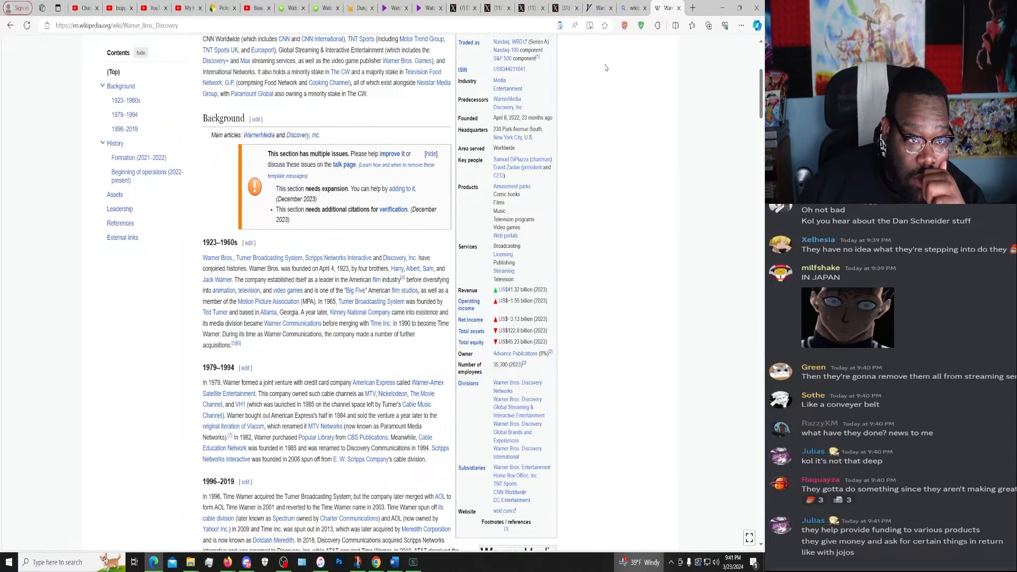
pyautogui.scroll(3)
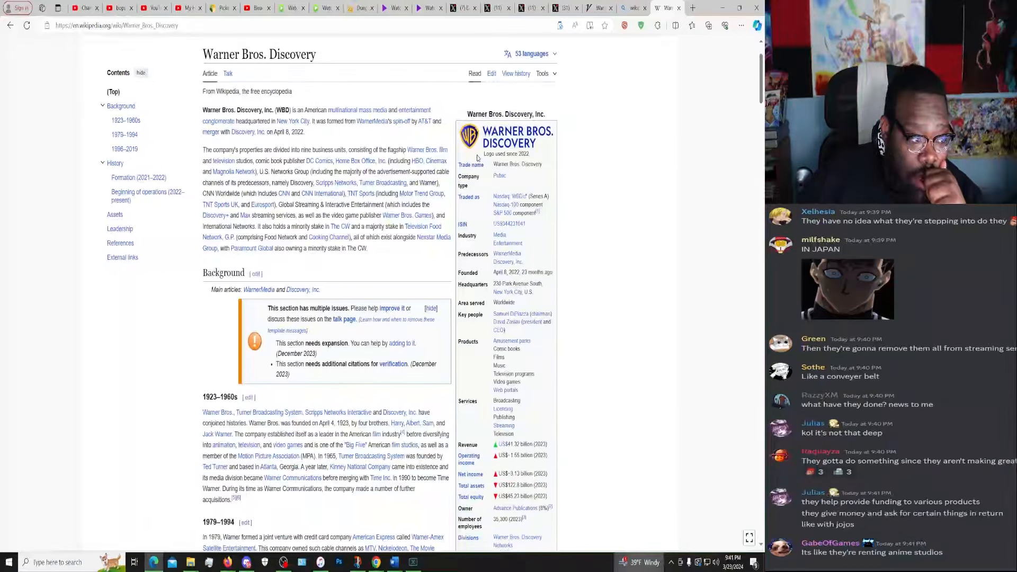
pyautogui.scroll(-3)
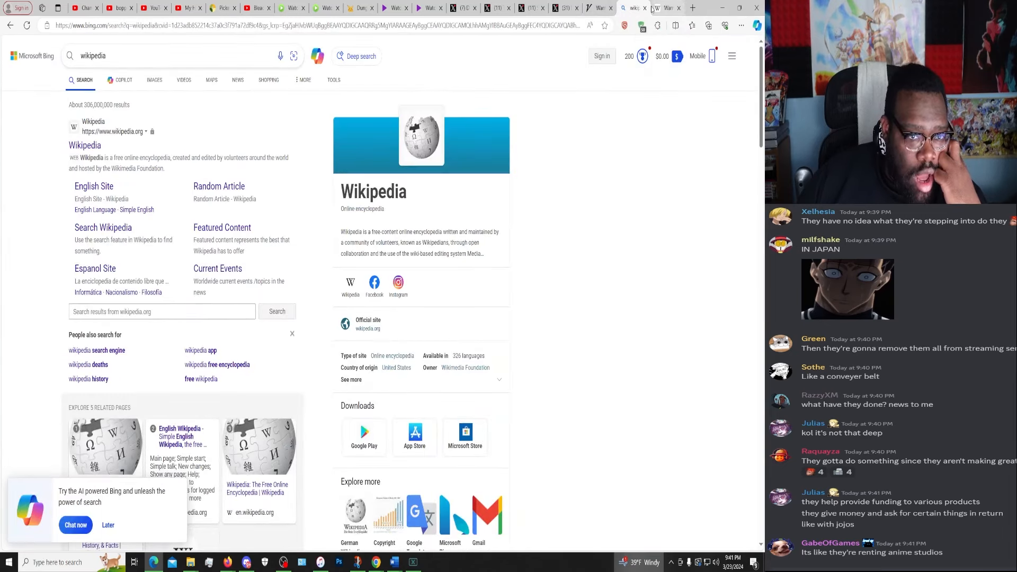
pyautogui.click(667, 7)
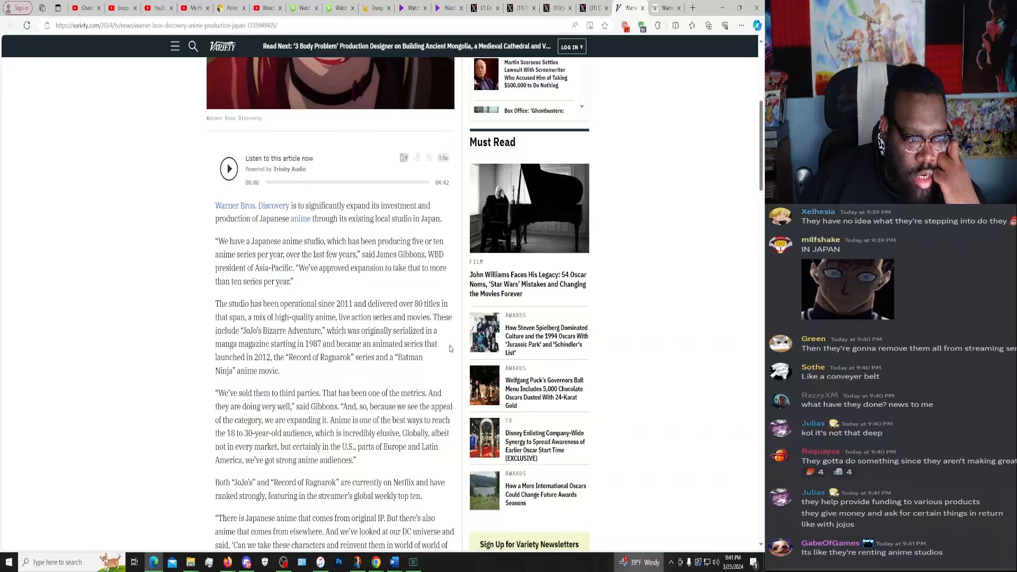
pyautogui.moveTo(421, 366)
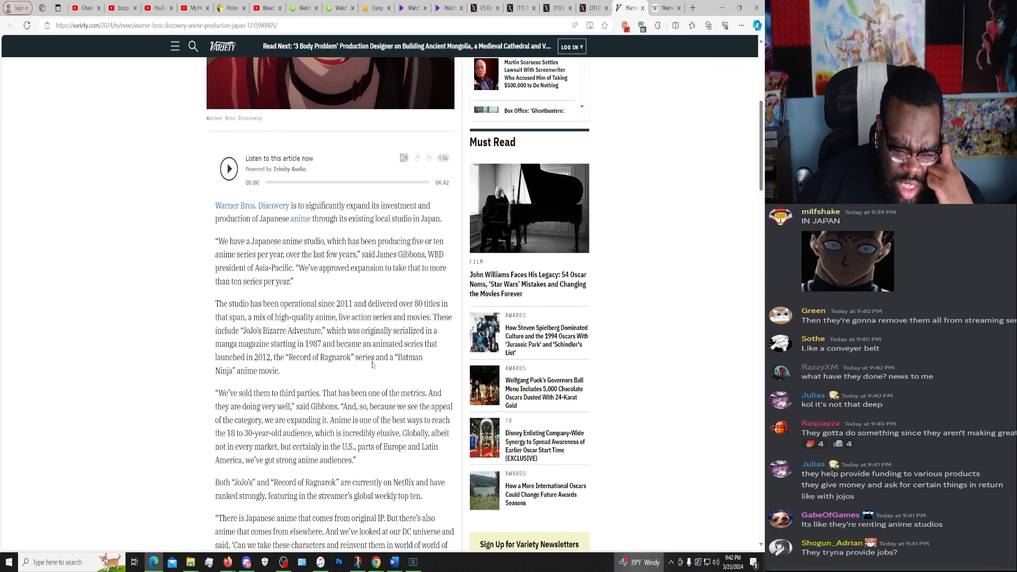
pyautogui.scroll(-3)
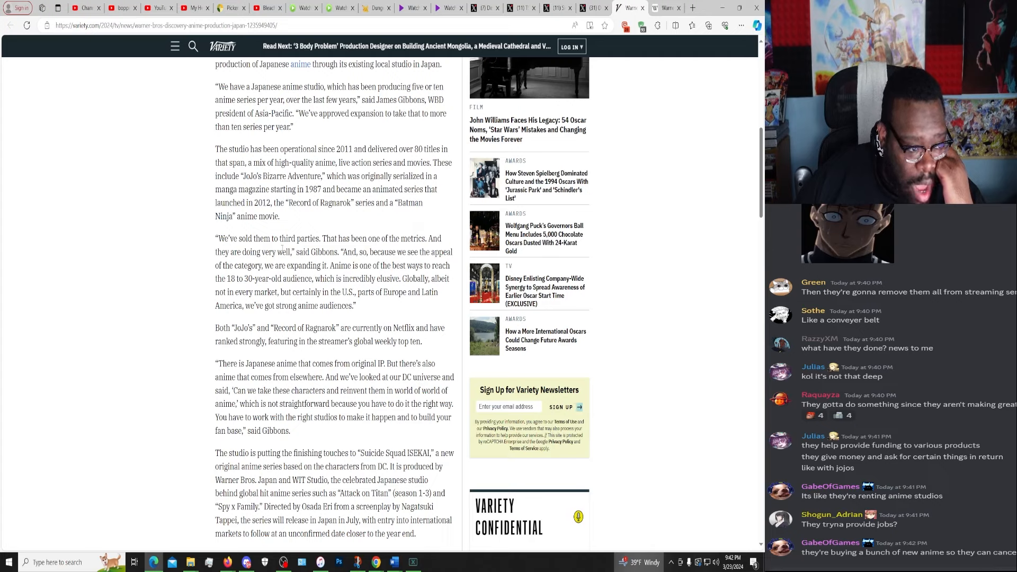
# Skim the Variety article through its Asian content and Max rollout sections, then back up.
pyautogui.scroll(-3)
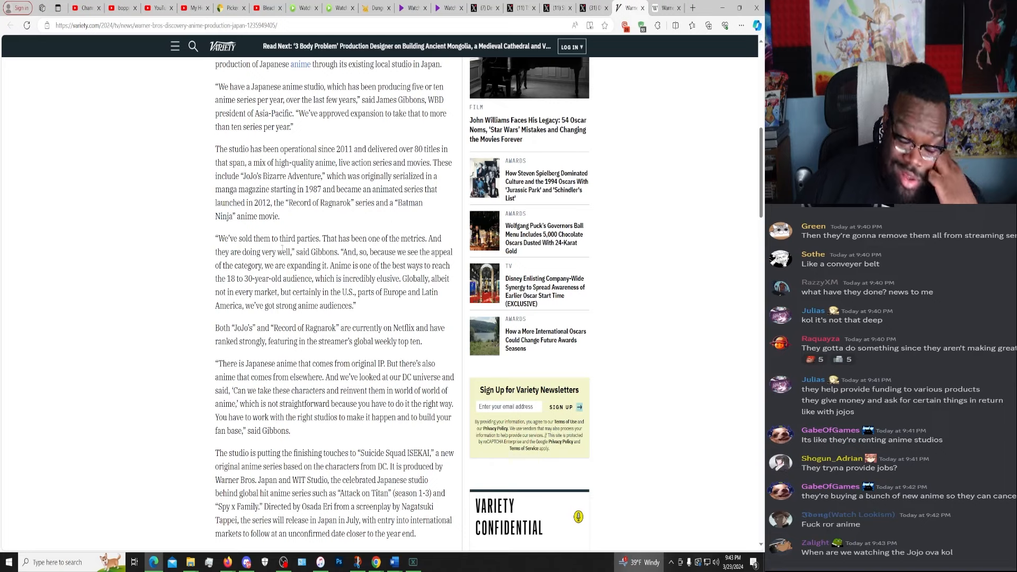
pyautogui.moveTo(297, 321)
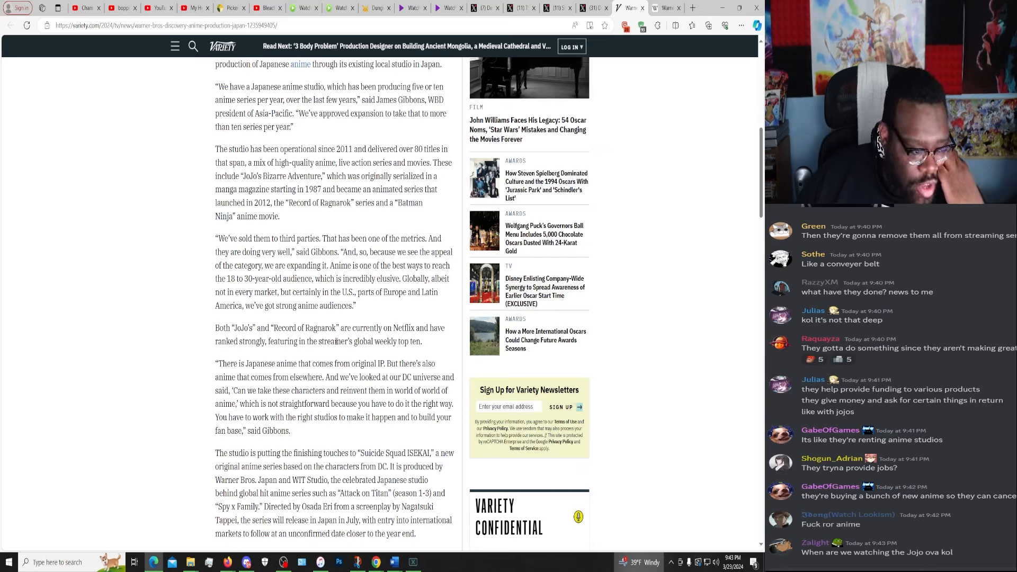
pyautogui.moveTo(391, 355)
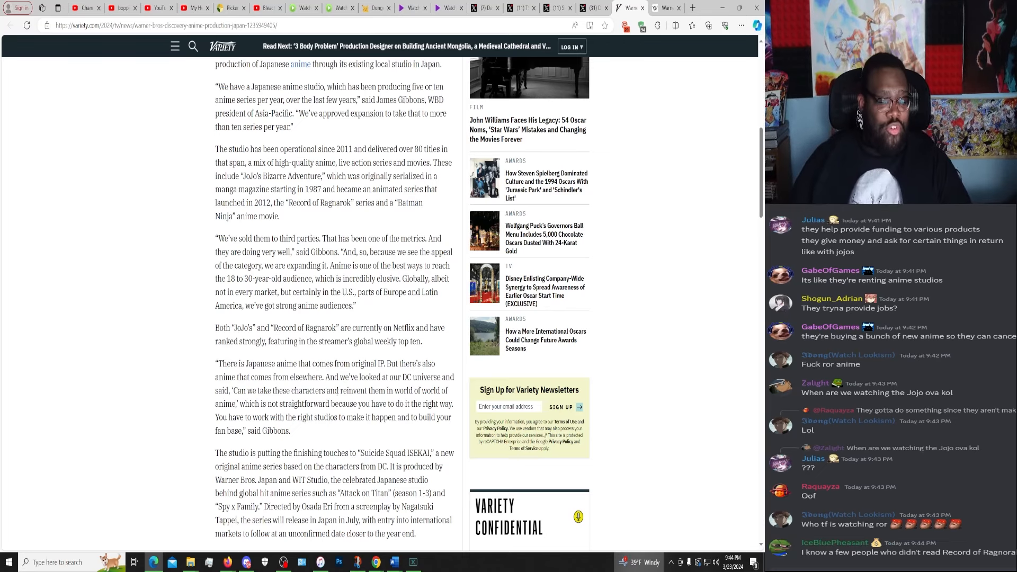
pyautogui.scroll(-3)
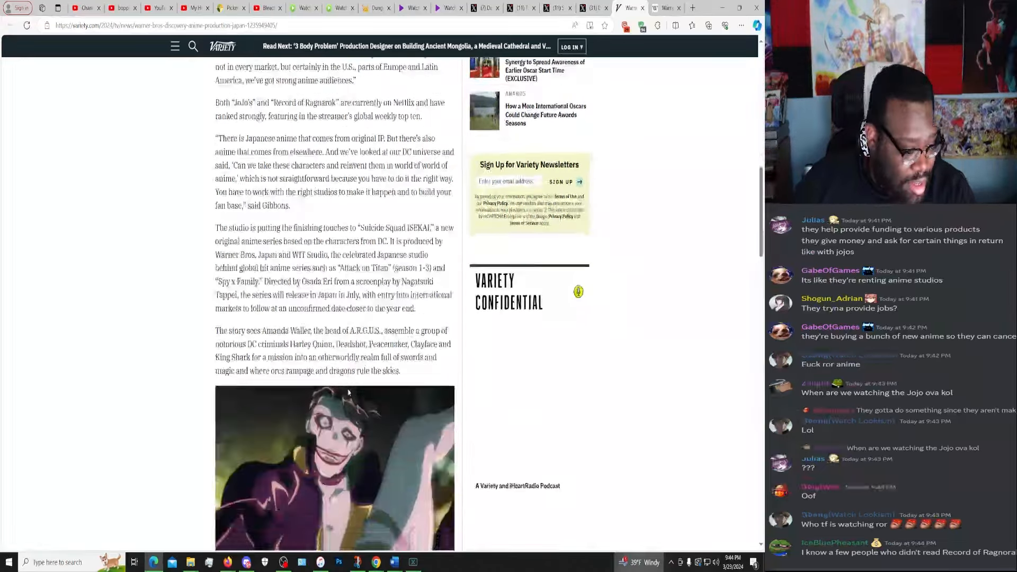
pyautogui.scroll(-3)
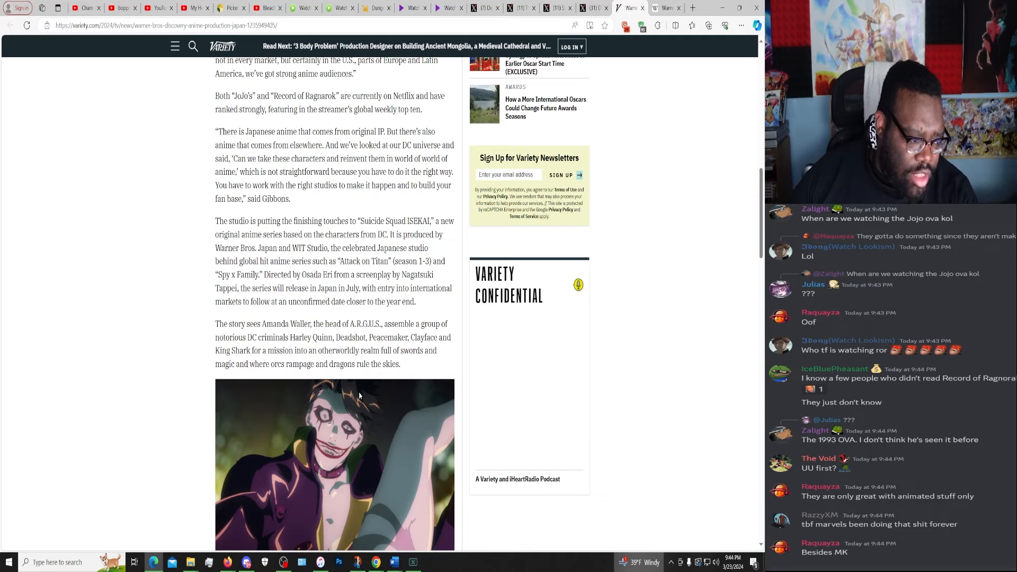
pyautogui.scroll(-3)
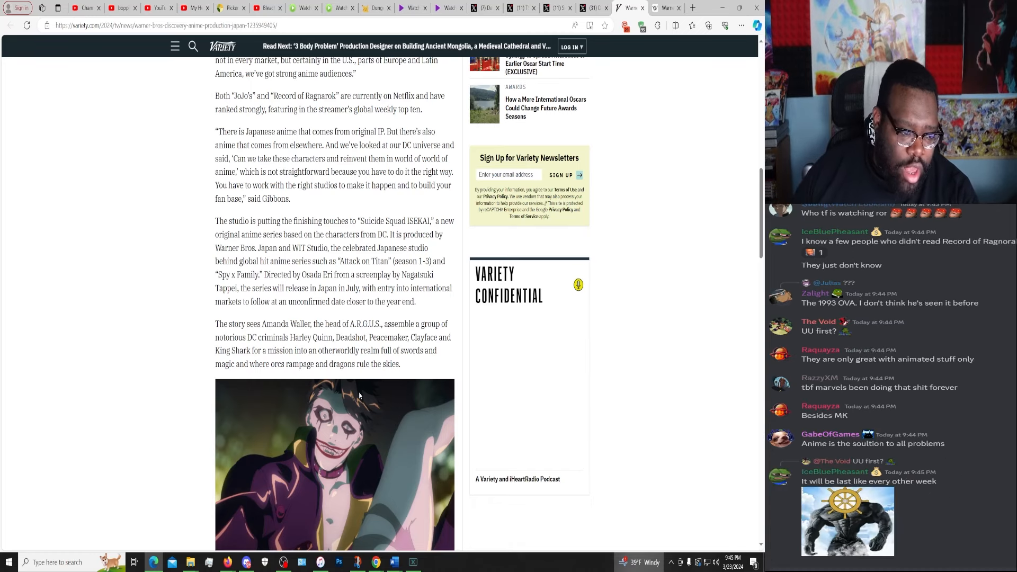
pyautogui.scroll(-3)
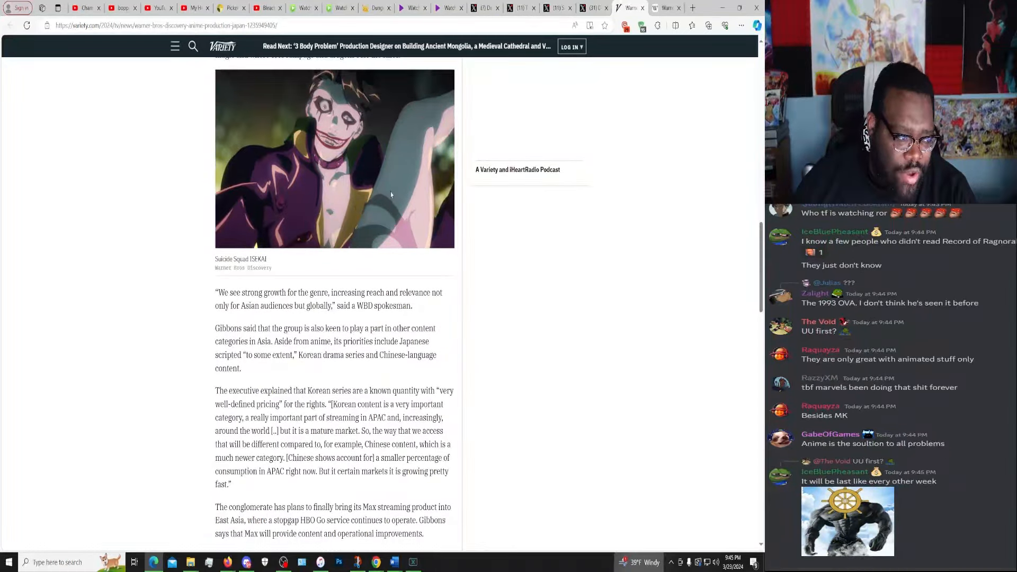
pyautogui.scroll(3)
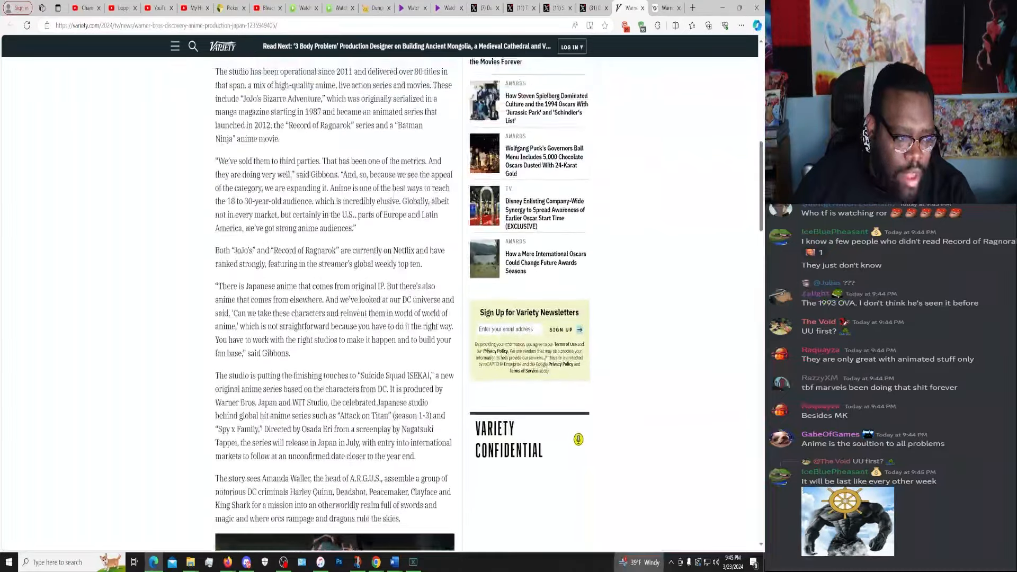
pyautogui.scroll(3)
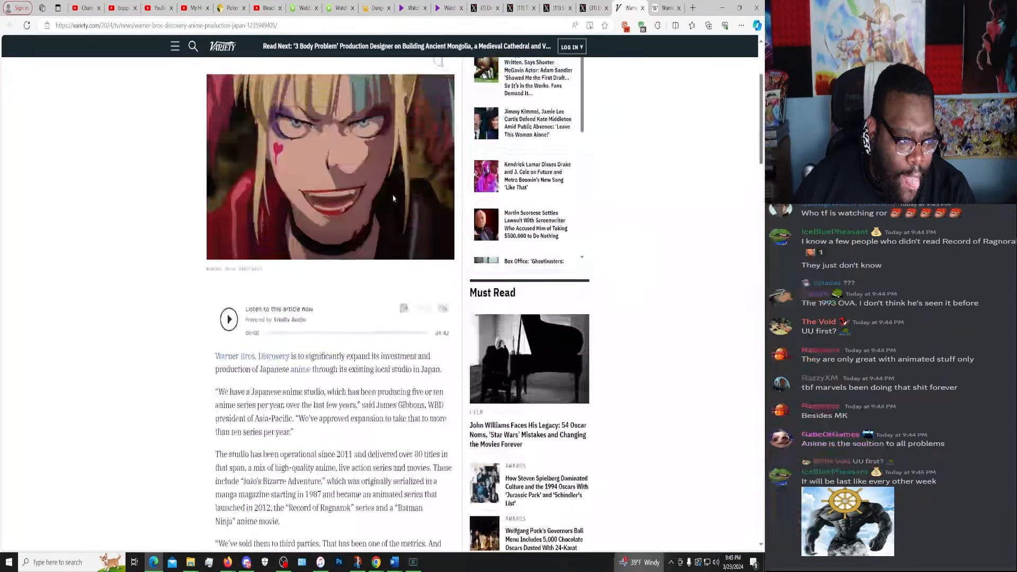
pyautogui.scroll(3)
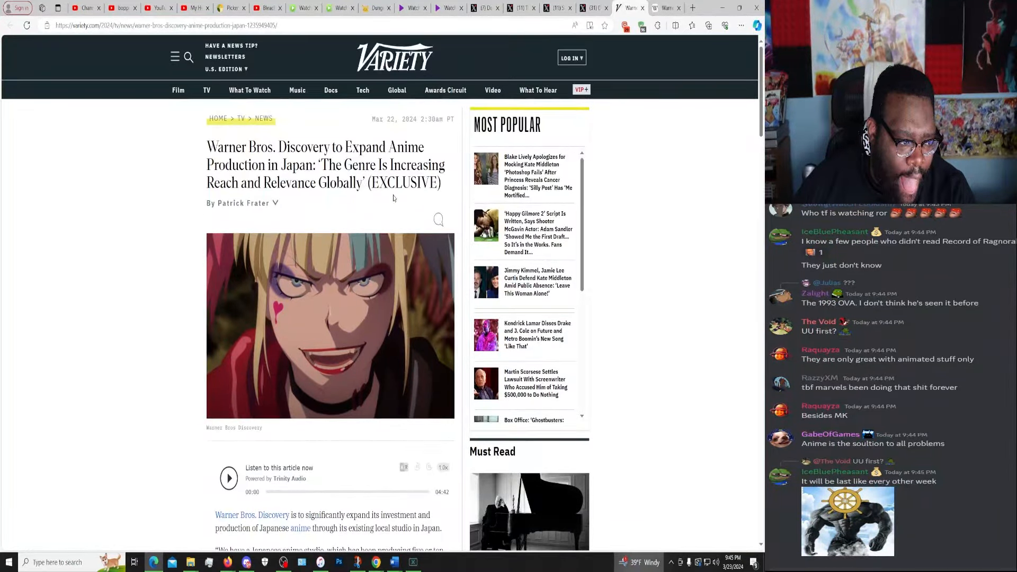
pyautogui.scroll(-3)
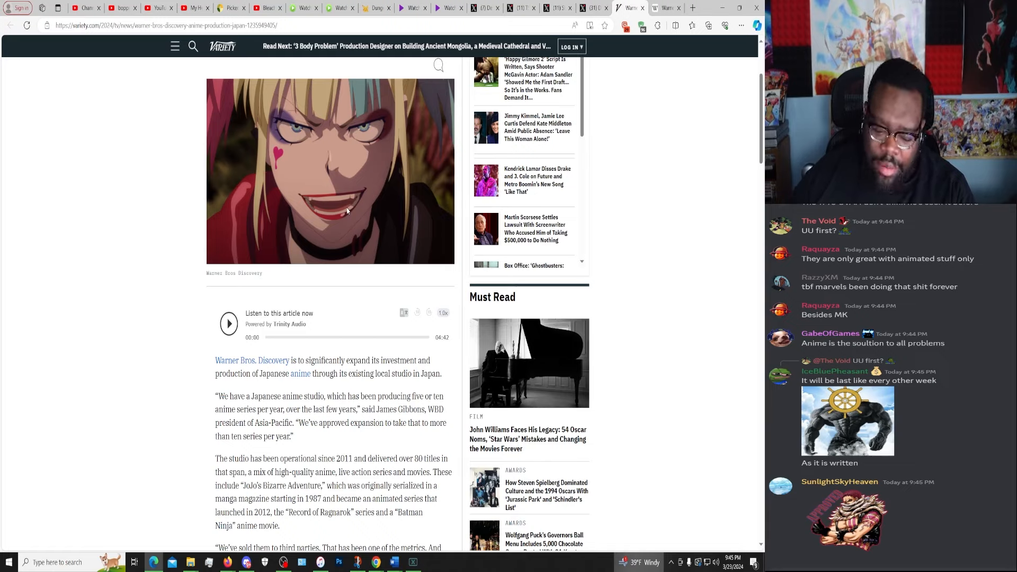
pyautogui.moveTo(313, 331)
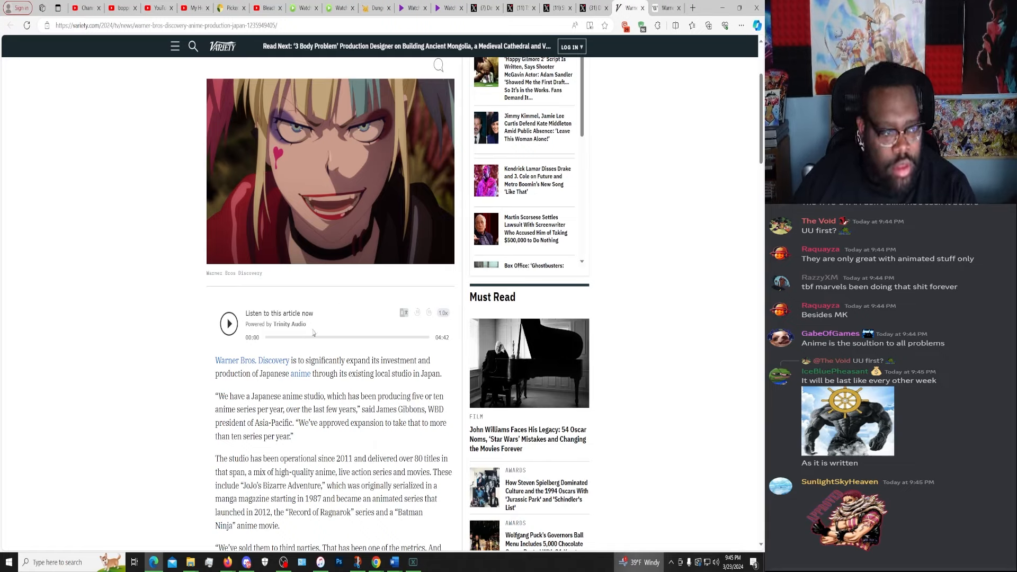
pyautogui.moveTo(276, 164)
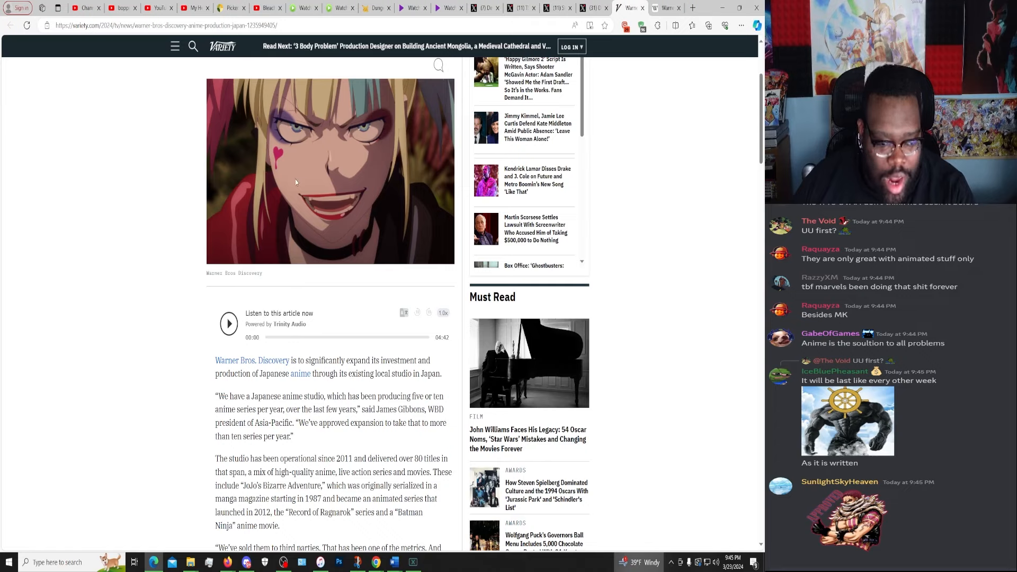
pyautogui.moveTo(292, 151)
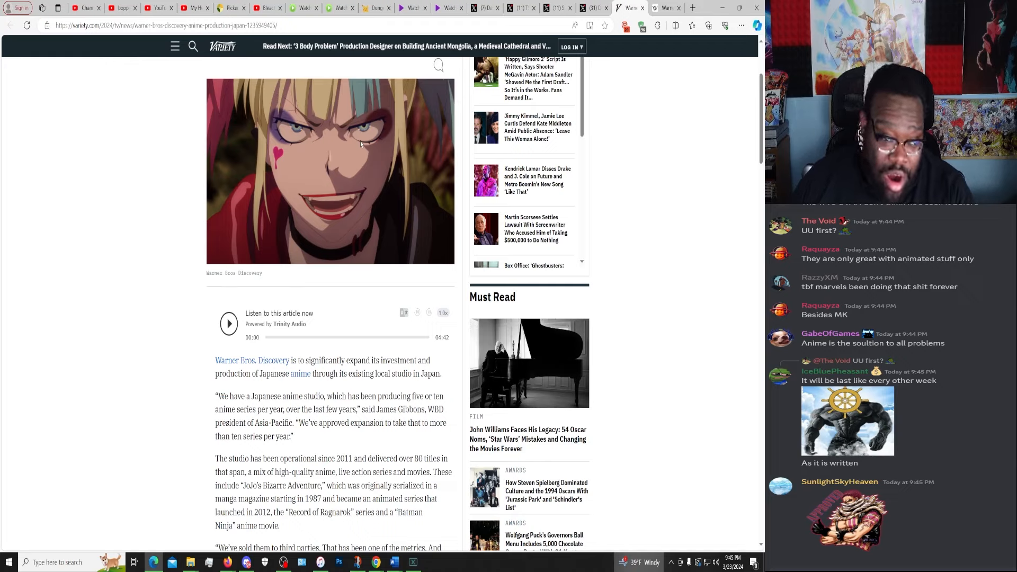
pyautogui.moveTo(358, 179)
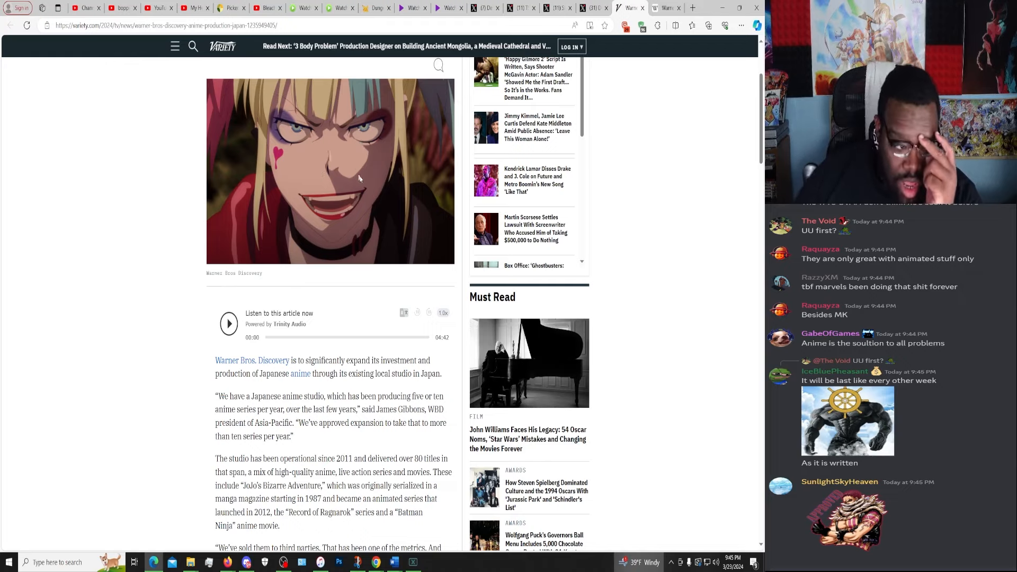
pyautogui.moveTo(442, 283)
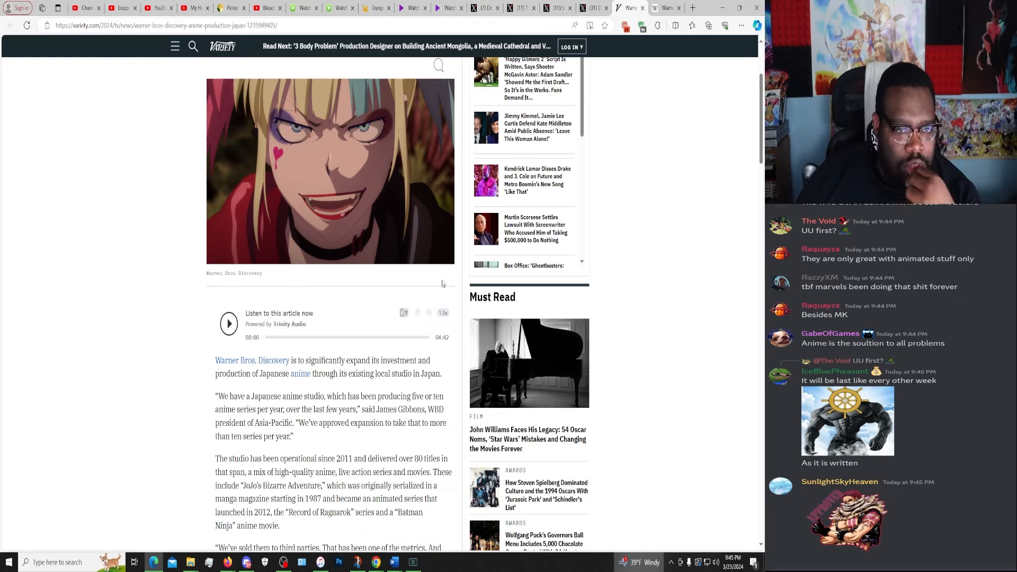
pyautogui.moveTo(647, 115)
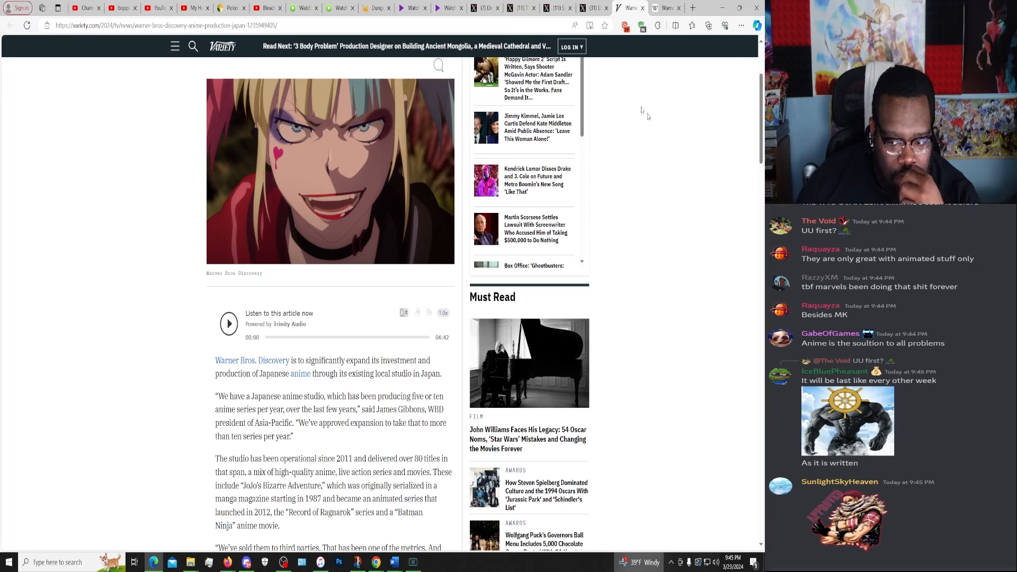
# Close the Variety, Wikipedia and DiscussingFilm tabs to return to the X timeline.
pyautogui.click(630, 7)
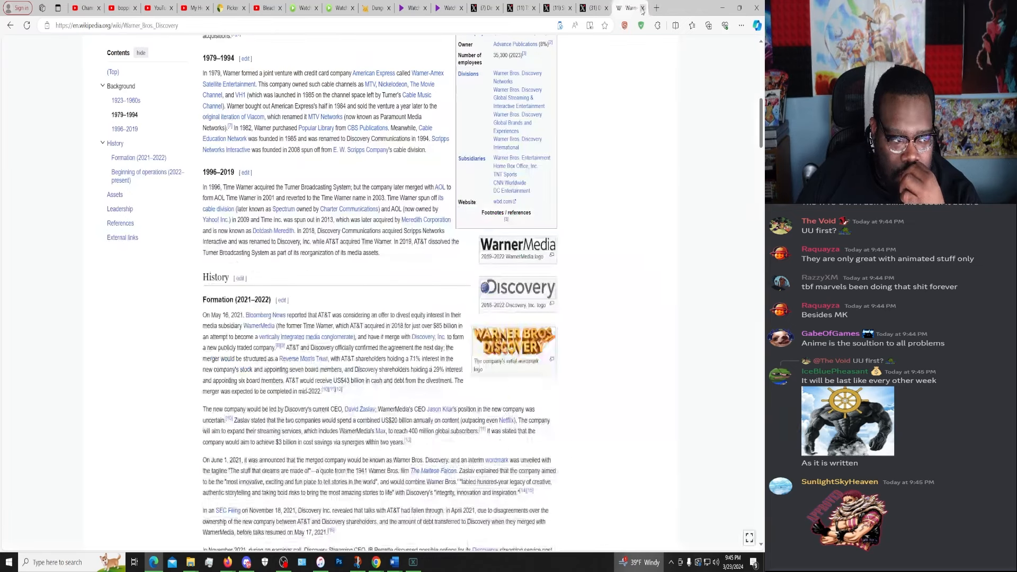
pyautogui.click(627, 8)
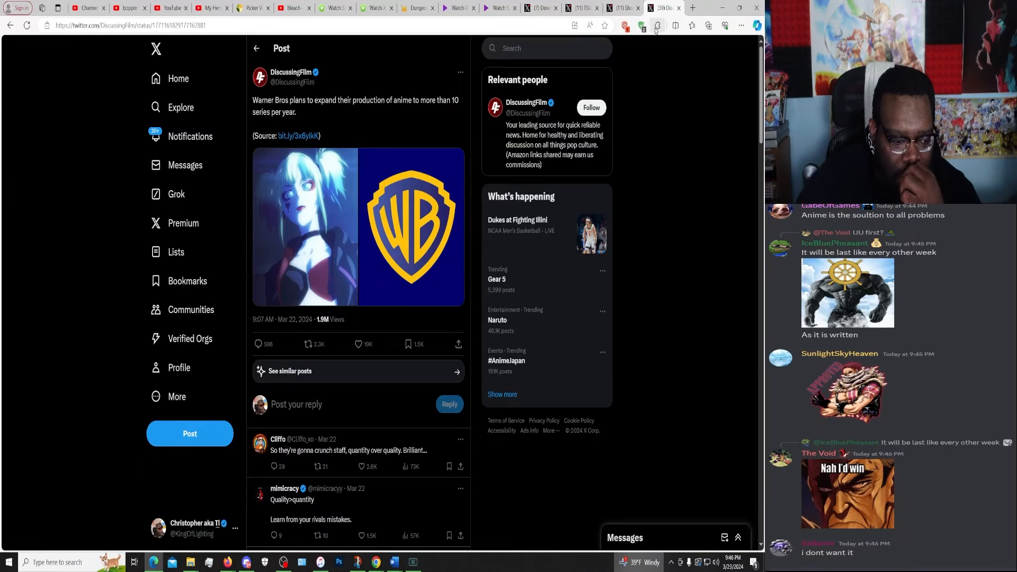
pyautogui.click(662, 7)
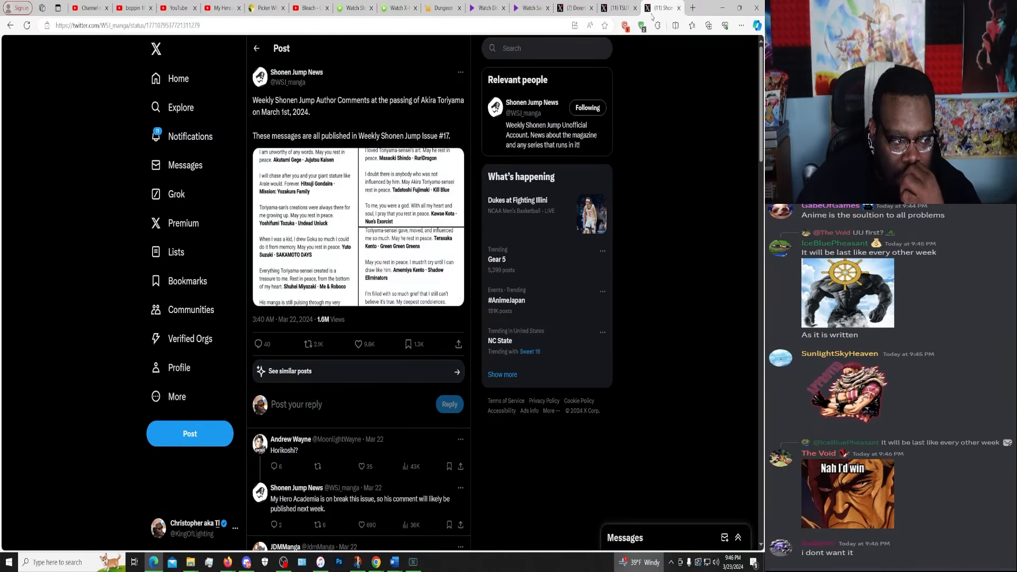
pyautogui.moveTo(624, 24)
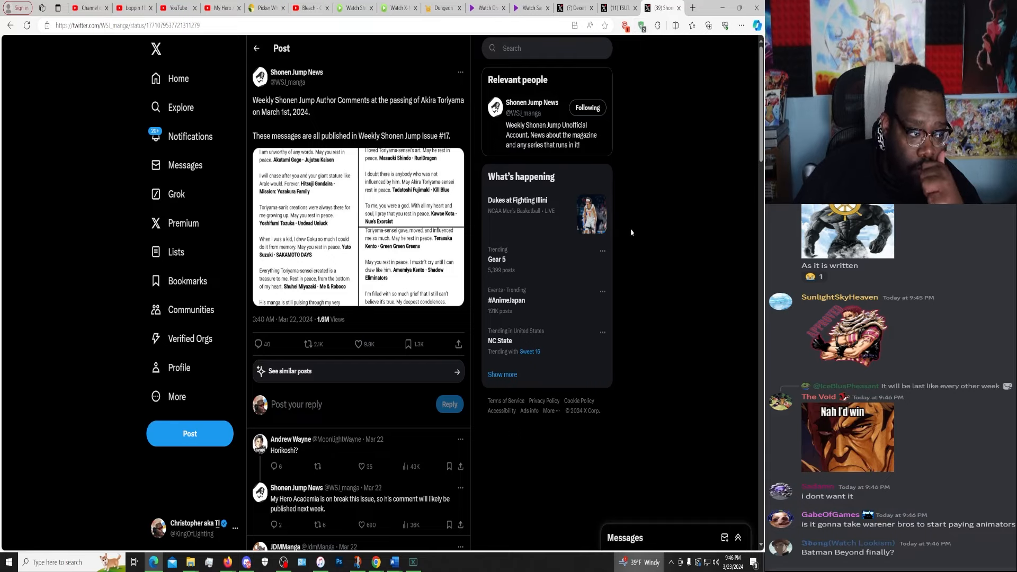
pyautogui.moveTo(514, 280)
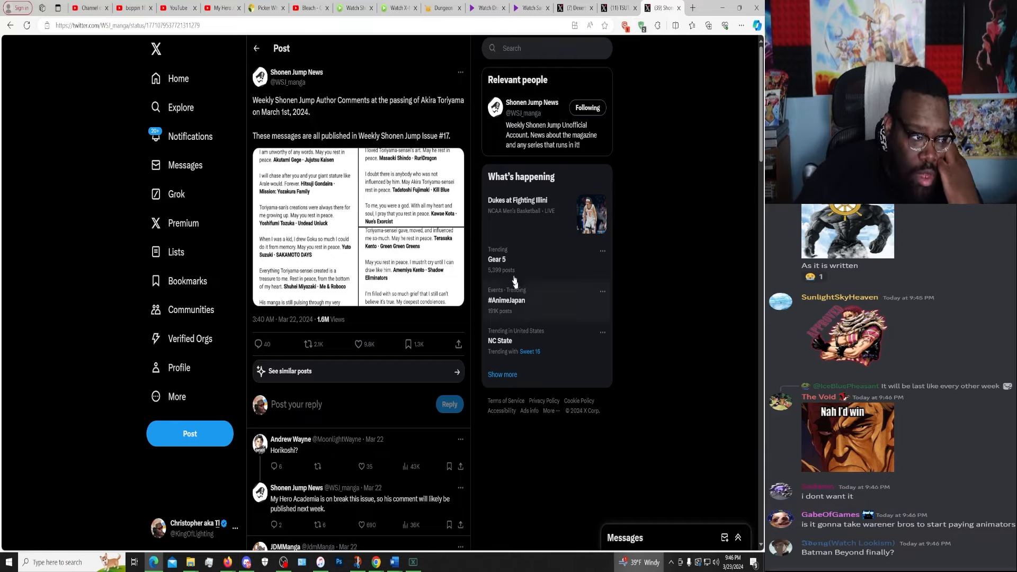
pyautogui.moveTo(367, 211)
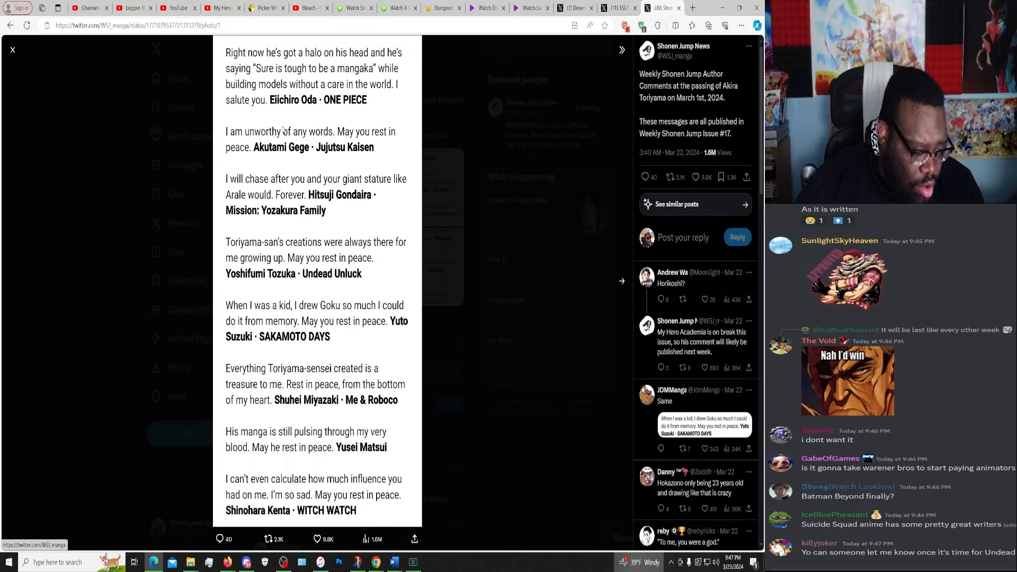
# Flip to the second tribute image, step back to the first, and return to it.
pyautogui.click(621, 281)
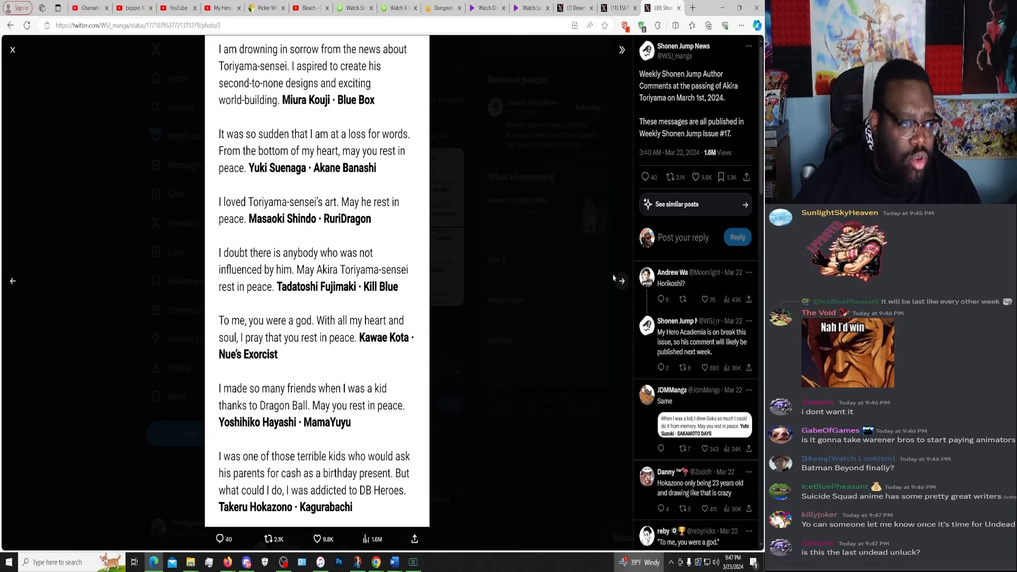
pyautogui.scroll(-3)
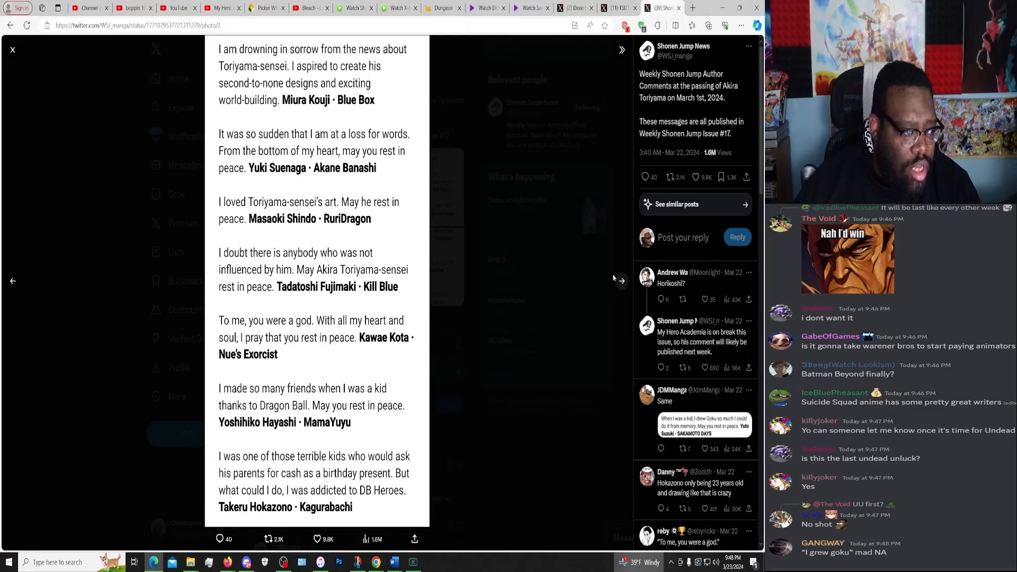
pyautogui.scroll(-3)
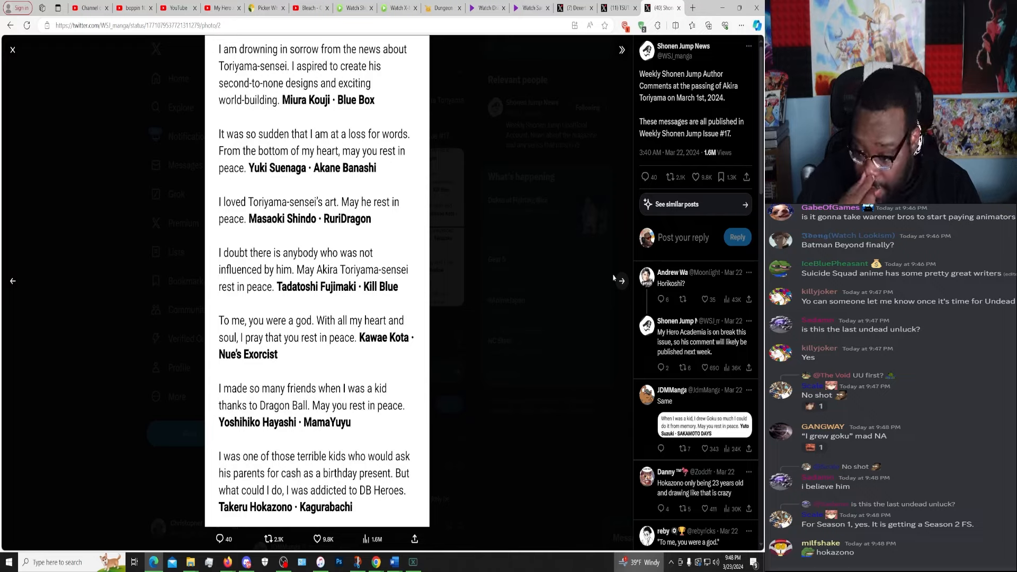
pyautogui.moveTo(555, 163)
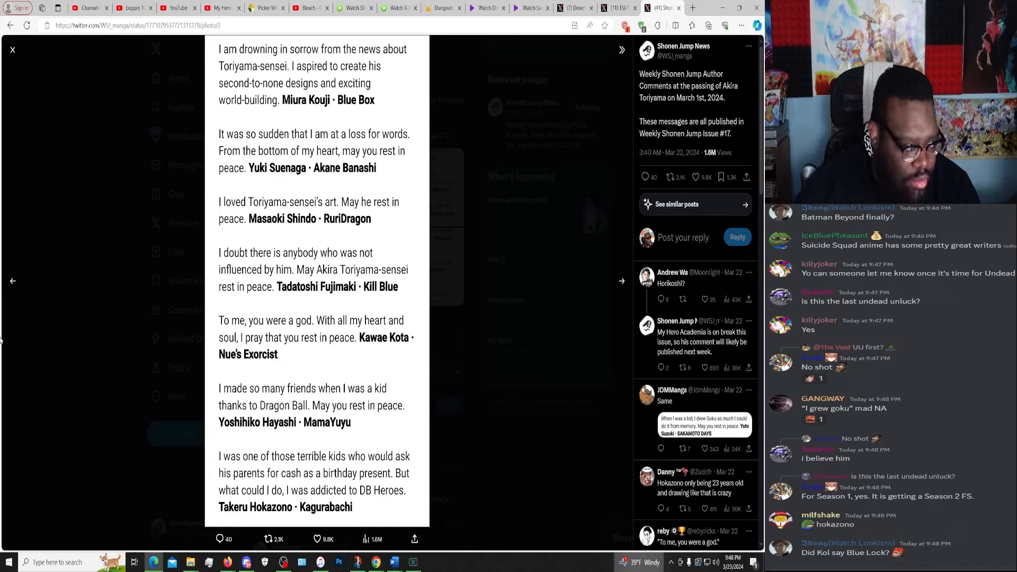
pyautogui.click(12, 281)
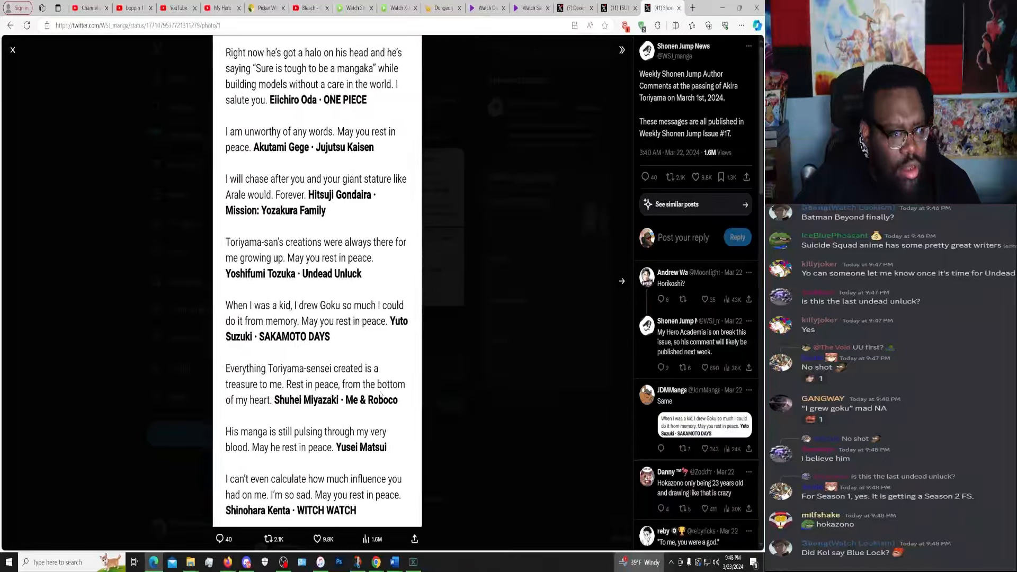
pyautogui.click(621, 281)
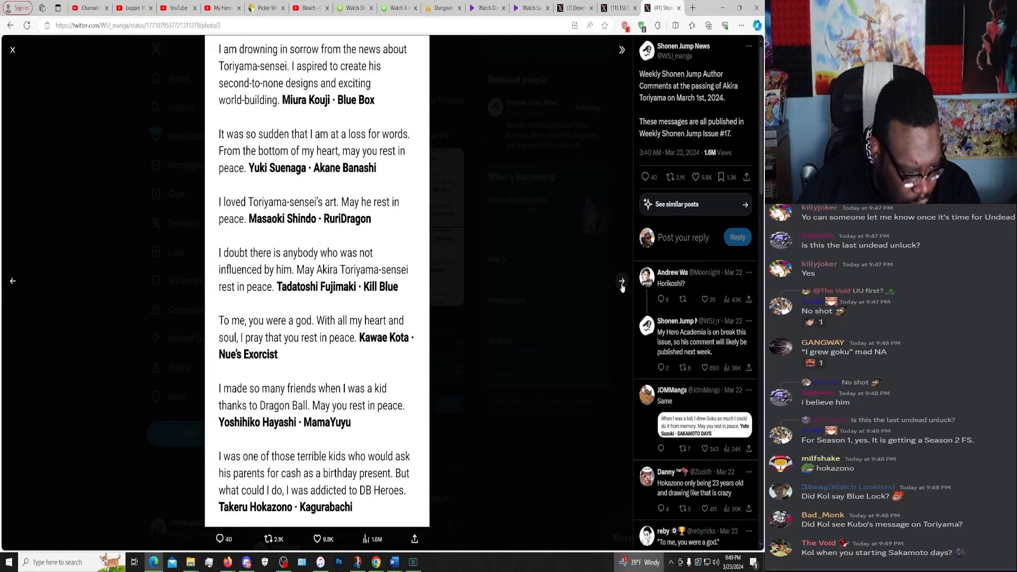
pyautogui.scroll(-3)
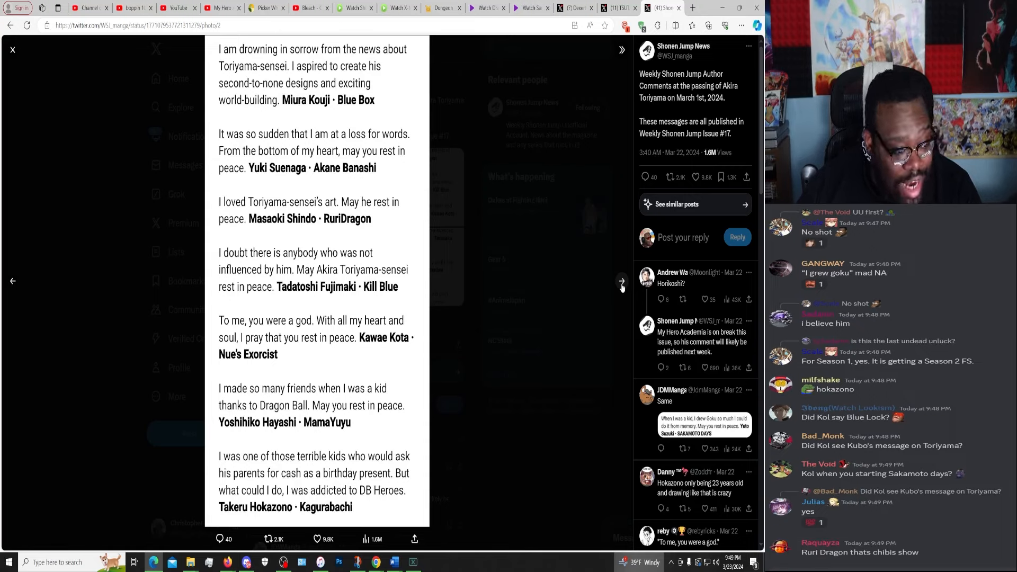
pyautogui.scroll(-3)
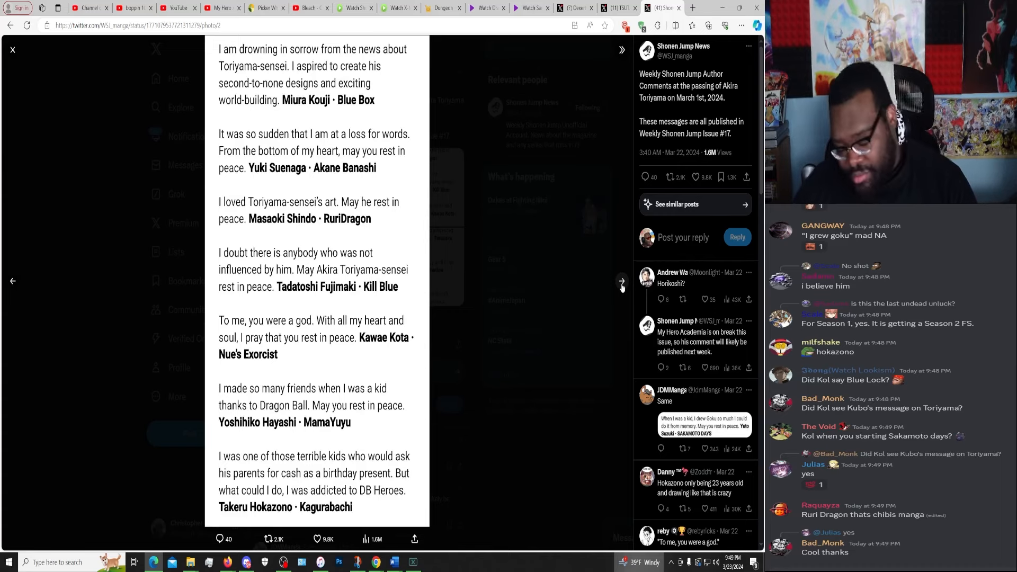
pyautogui.click(621, 280)
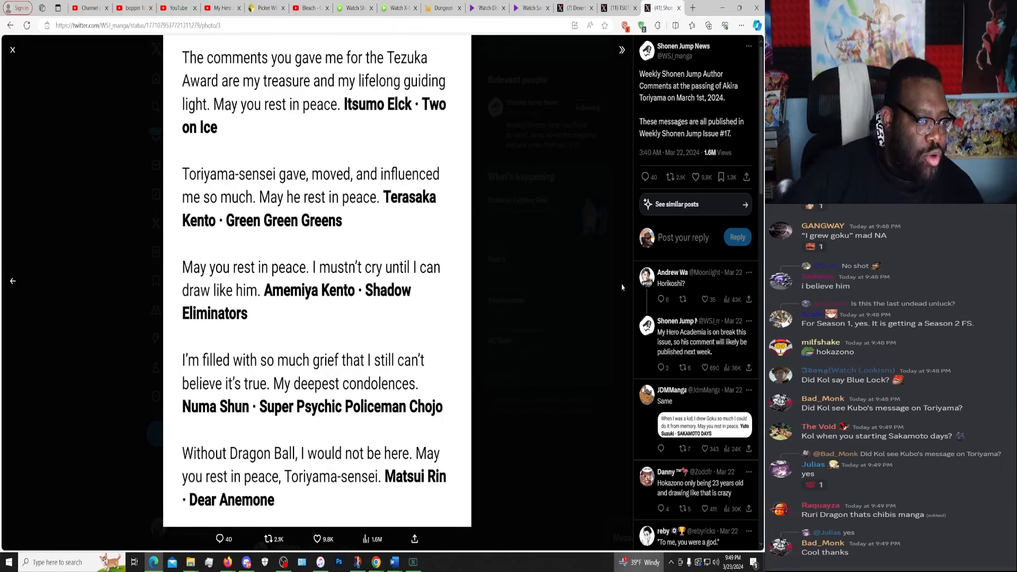
pyautogui.scroll(-3)
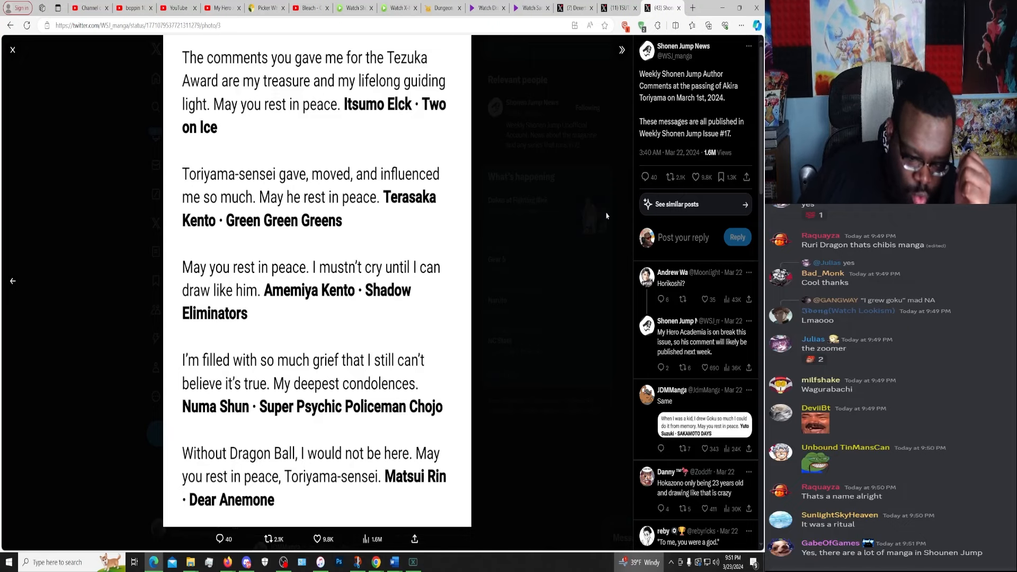
pyautogui.moveTo(577, 180)
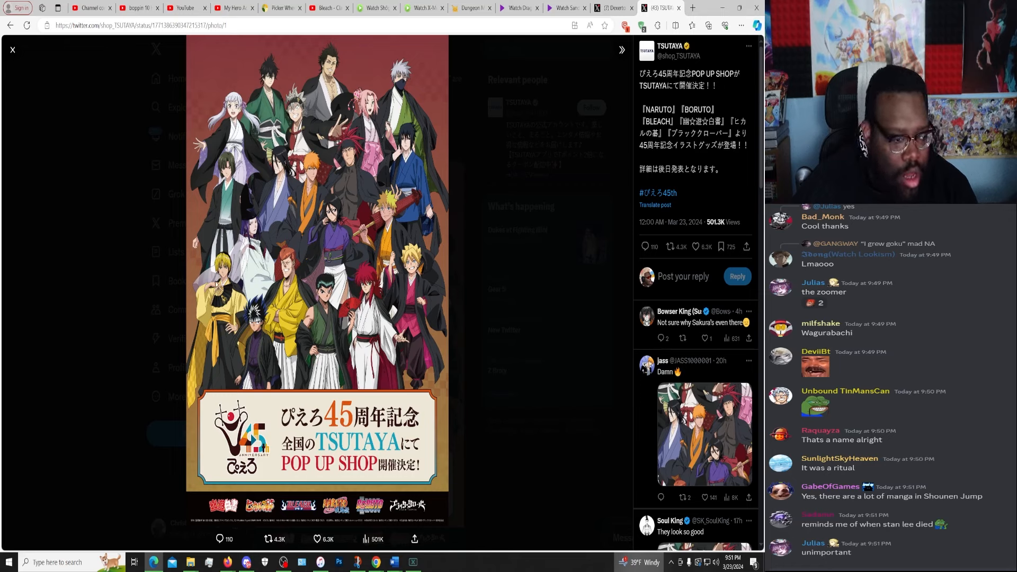
pyautogui.moveTo(633, 159)
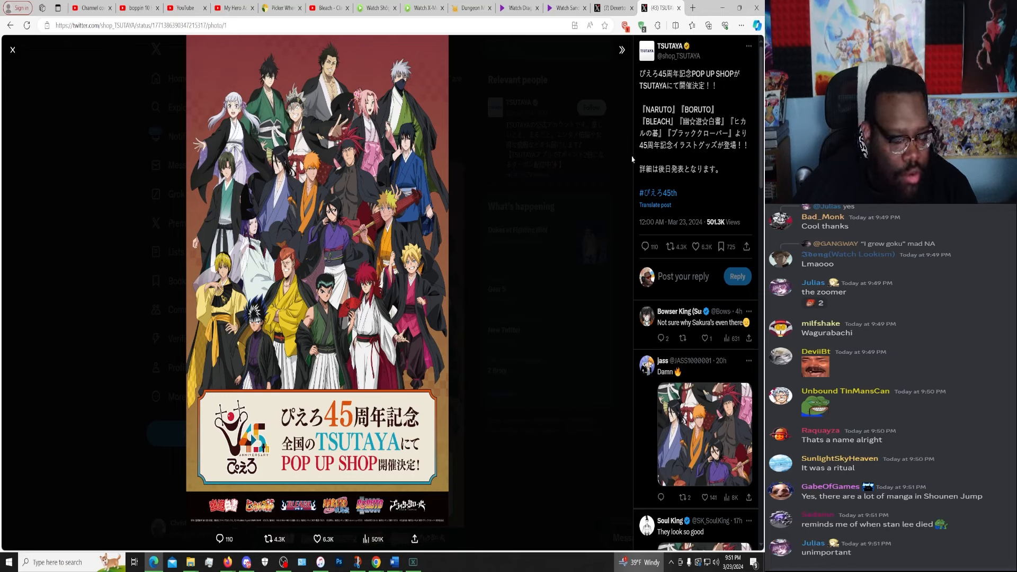
# Like the TSUTAYA Pierrot 45th anniversary pop-up shop post.
pyautogui.click(655, 205)
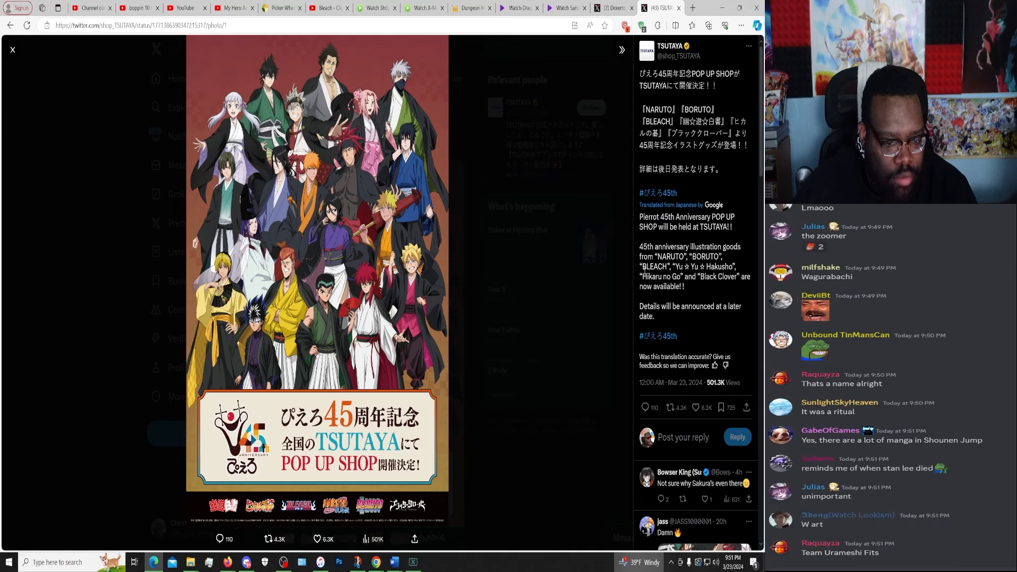
pyautogui.moveTo(556, 290)
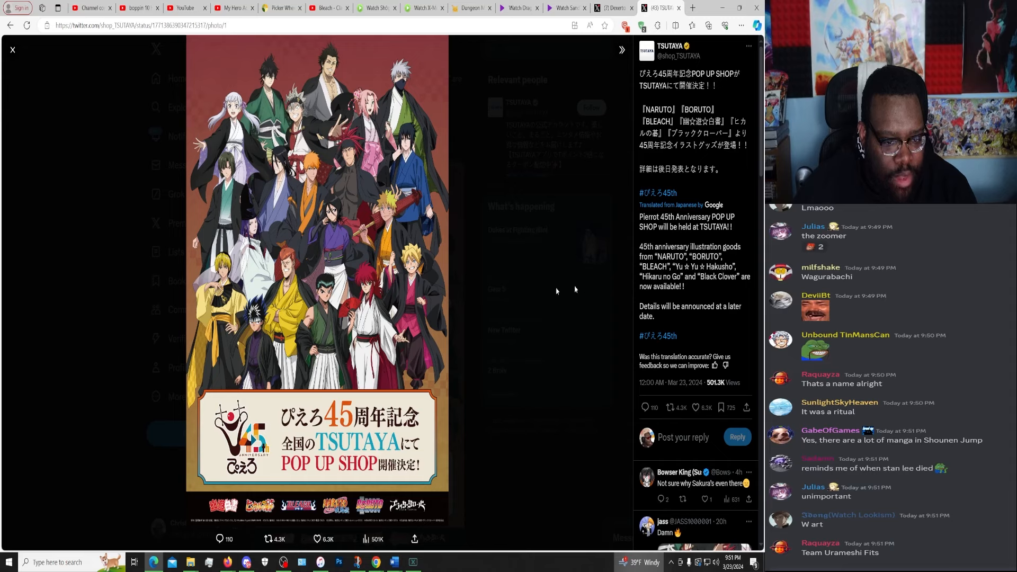
pyautogui.moveTo(557, 291)
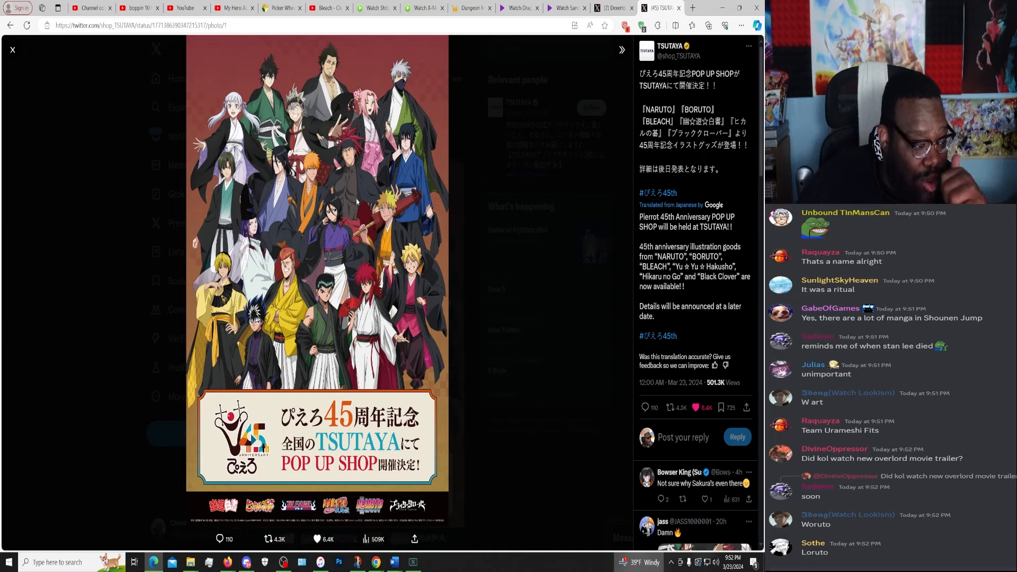
pyautogui.moveTo(400, 183)
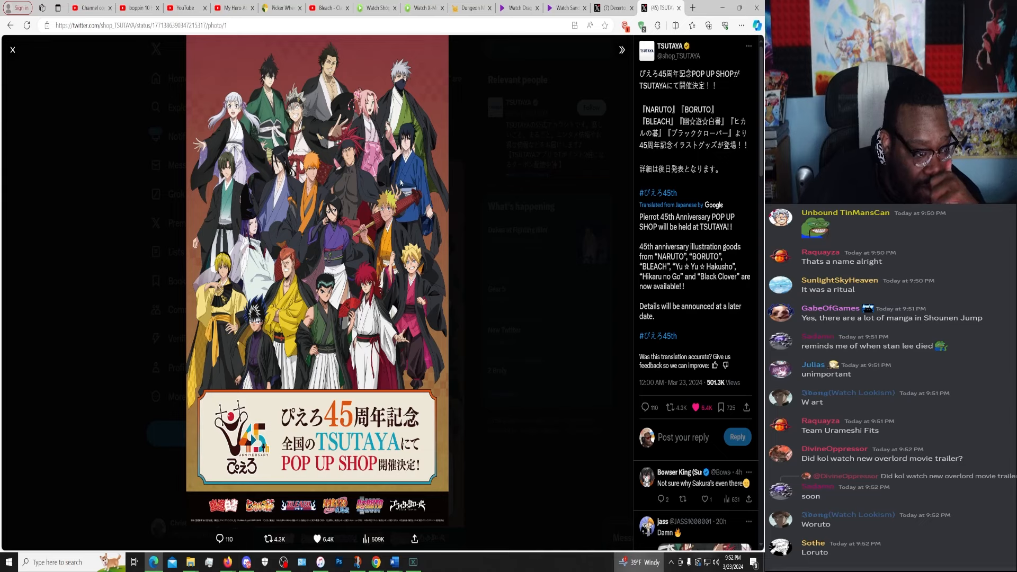
pyautogui.scroll(-3)
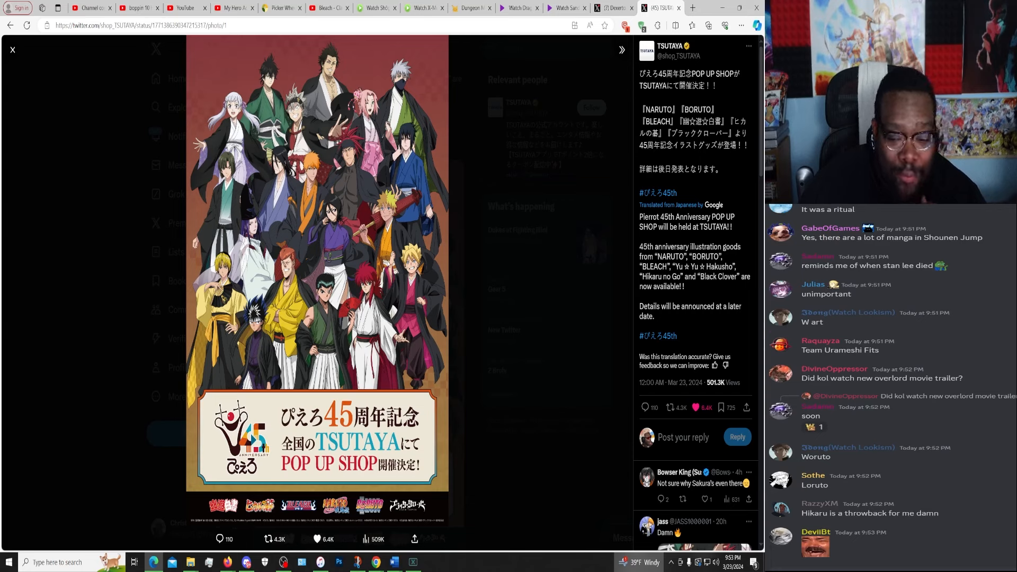
pyautogui.scroll(-3)
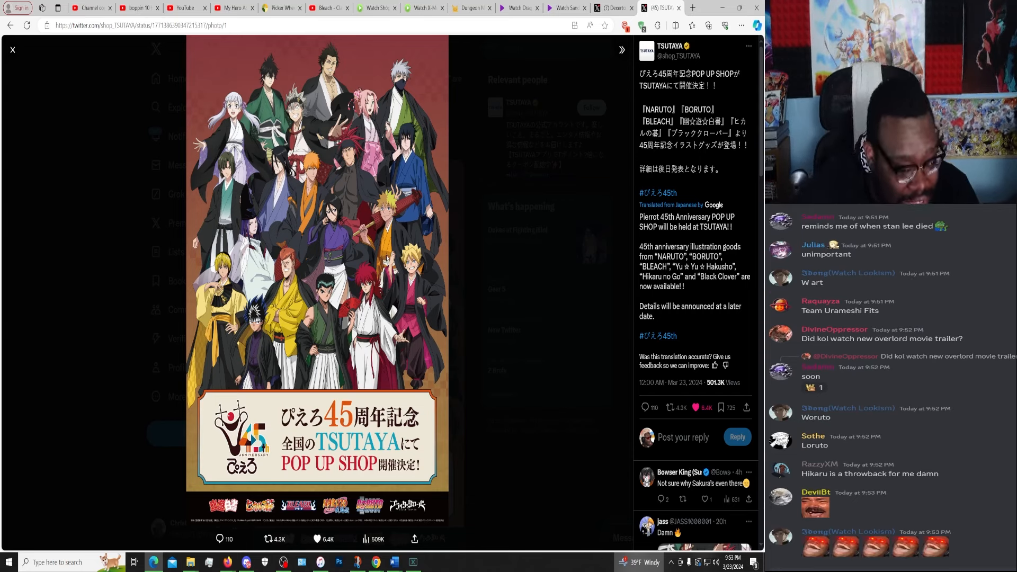
pyautogui.moveTo(464, 384)
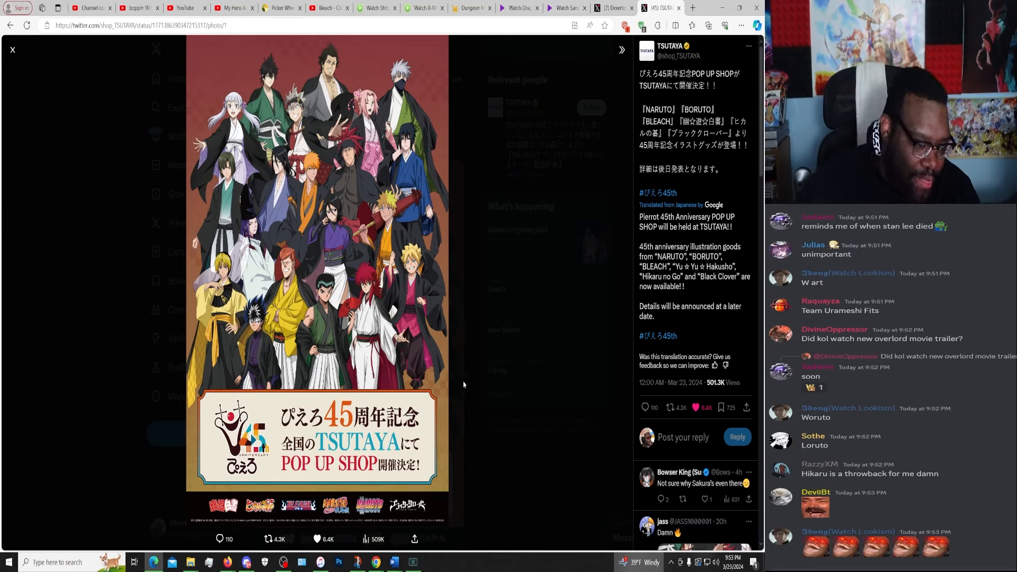
# Close the full-size image and bring up the post's repost options.
pyautogui.click(12, 50)
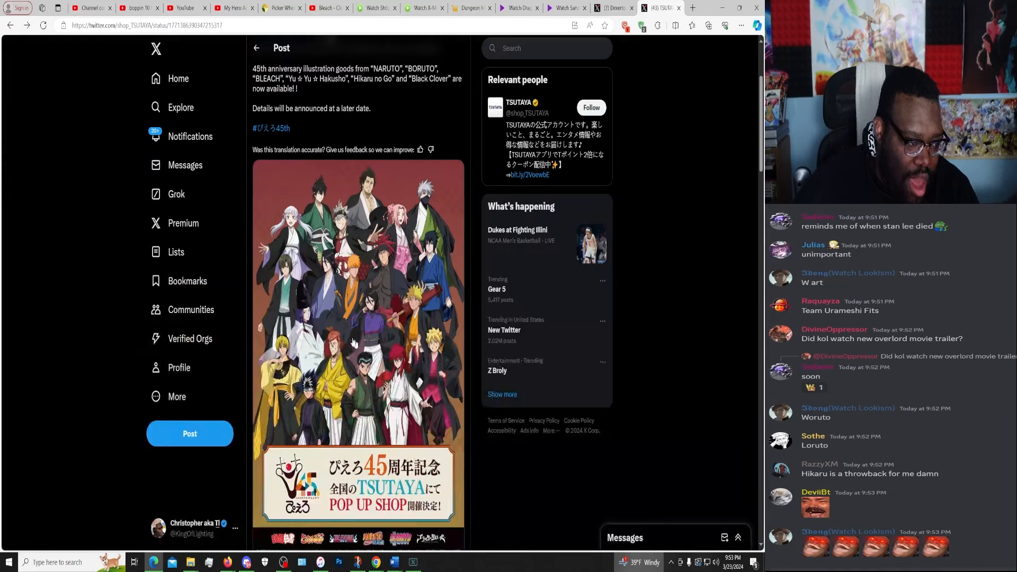
pyautogui.scroll(-3)
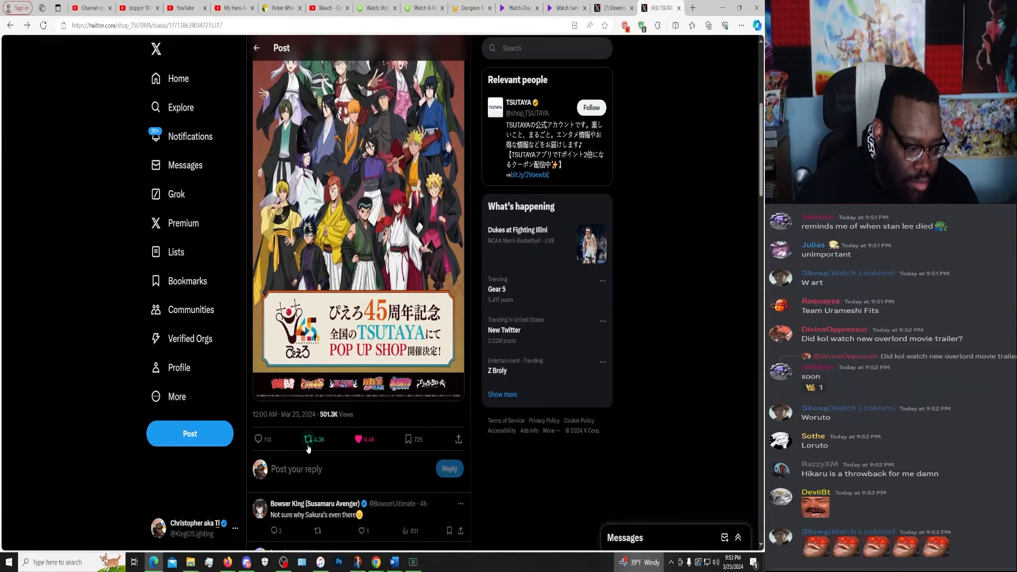
pyautogui.click(312, 439)
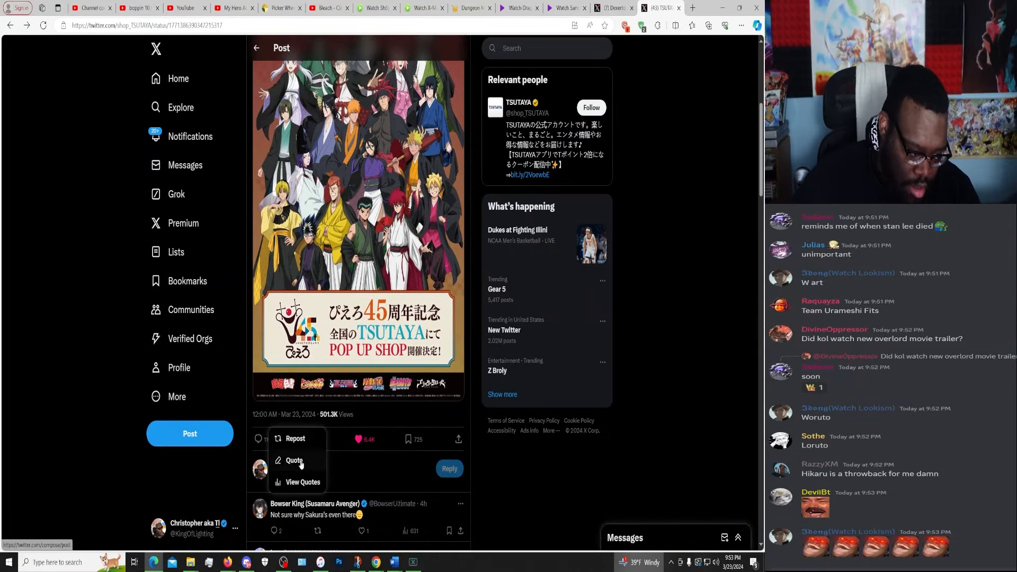
# Quote the TSUTAYA post, draft a 'Great! but...' remark about Boruto, then clear it.
pyautogui.click(294, 460)
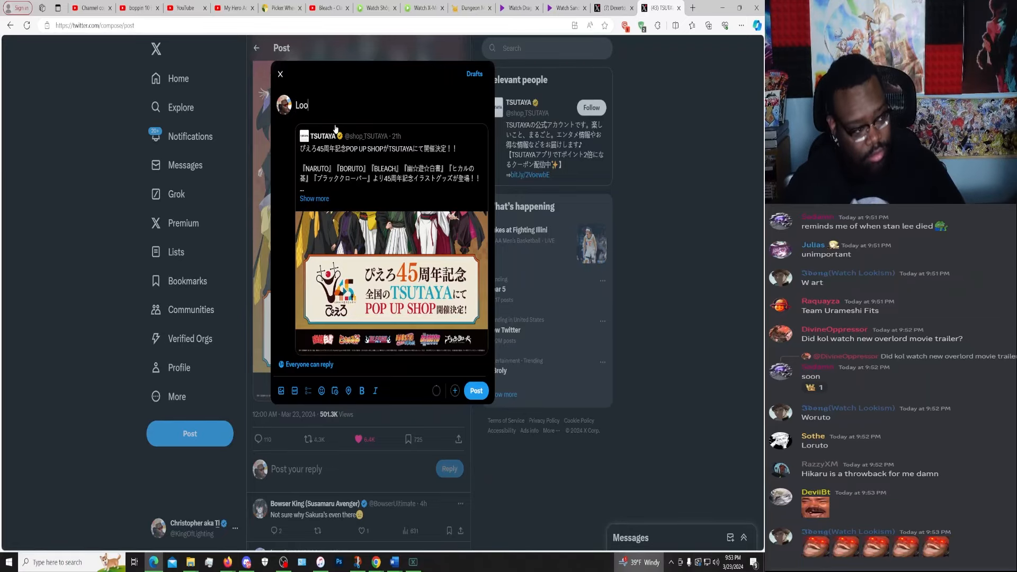
pyautogui.write('ks brea')
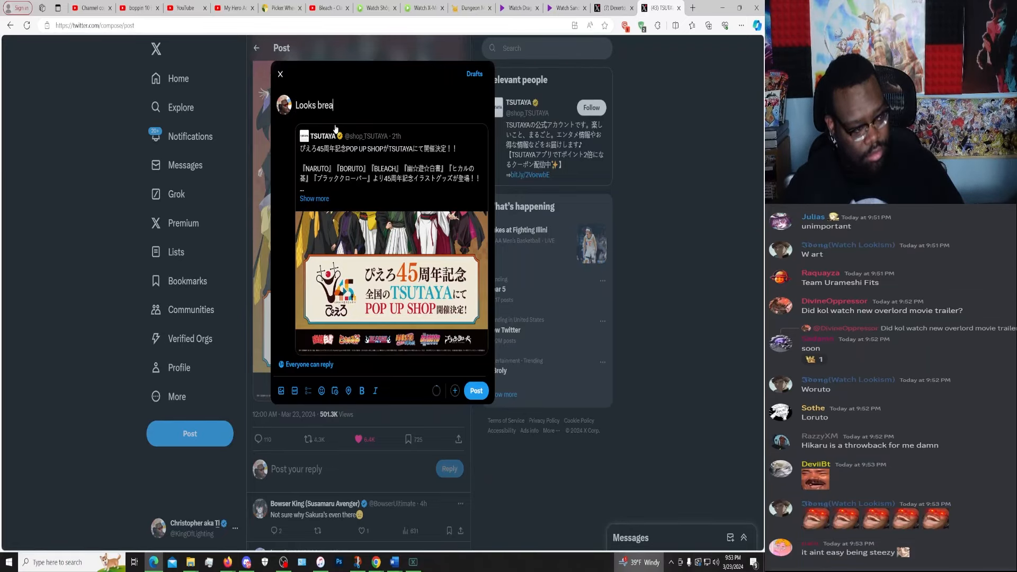
pyautogui.write('Great')
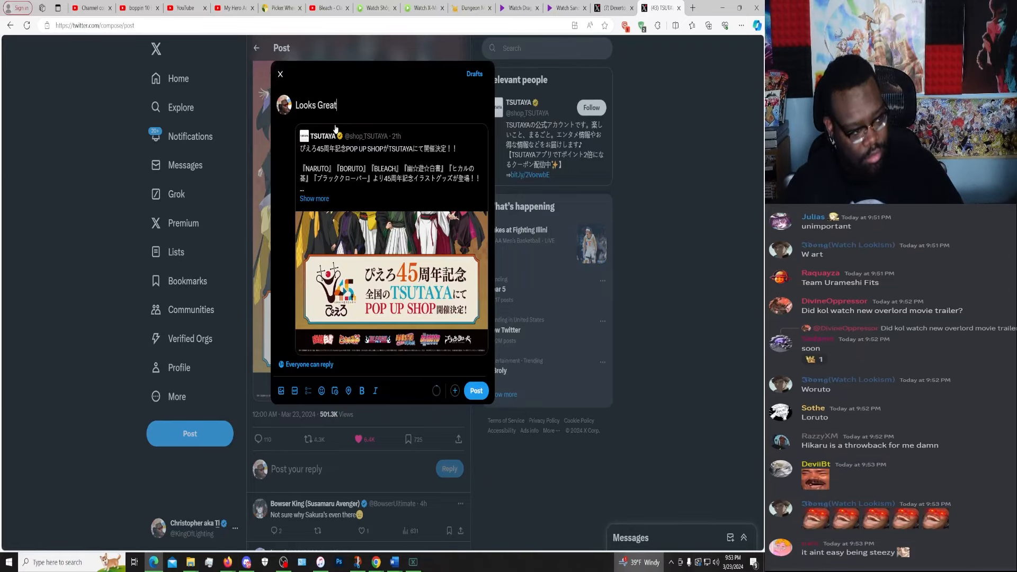
pyautogui.write('! but they should have removed')
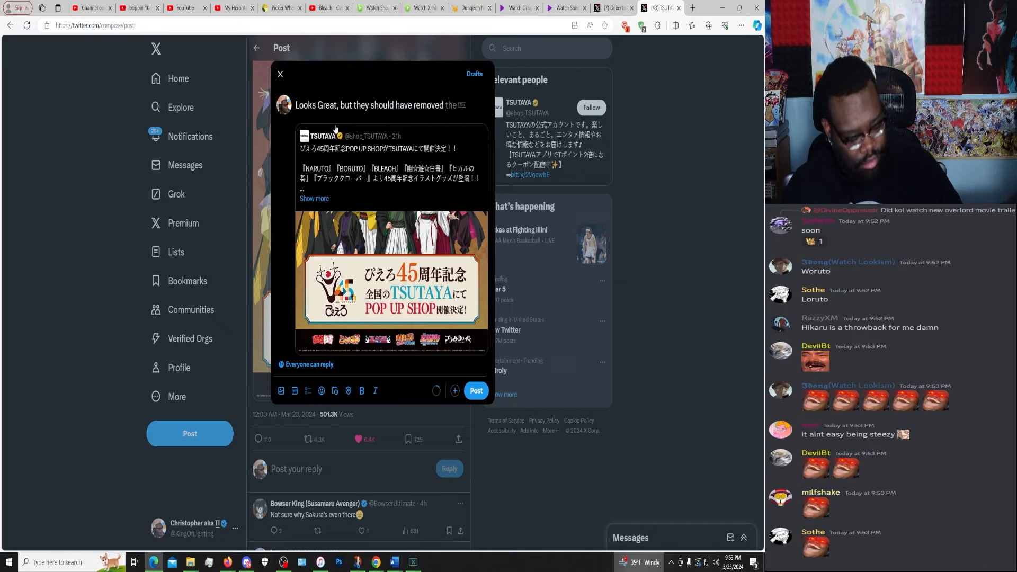
pyautogui.write('Boruto and slide in O')
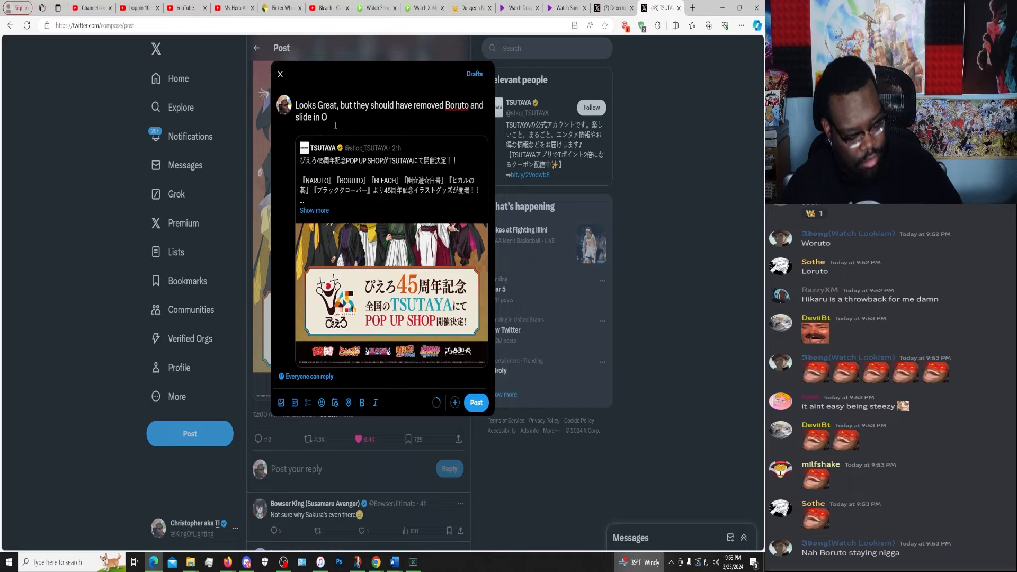
pyautogui.write('rihime instead of')
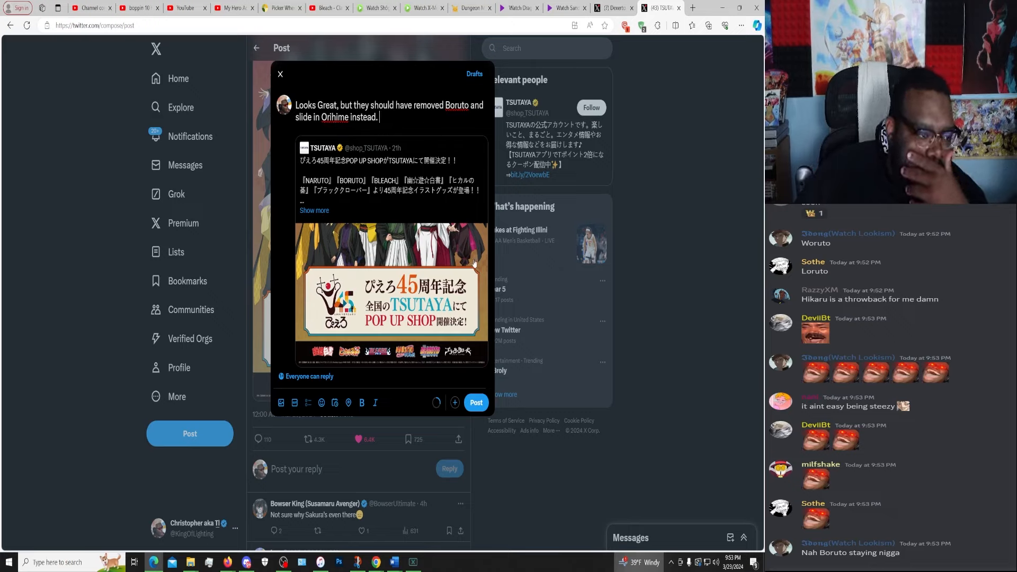
pyautogui.moveTo(442, 312)
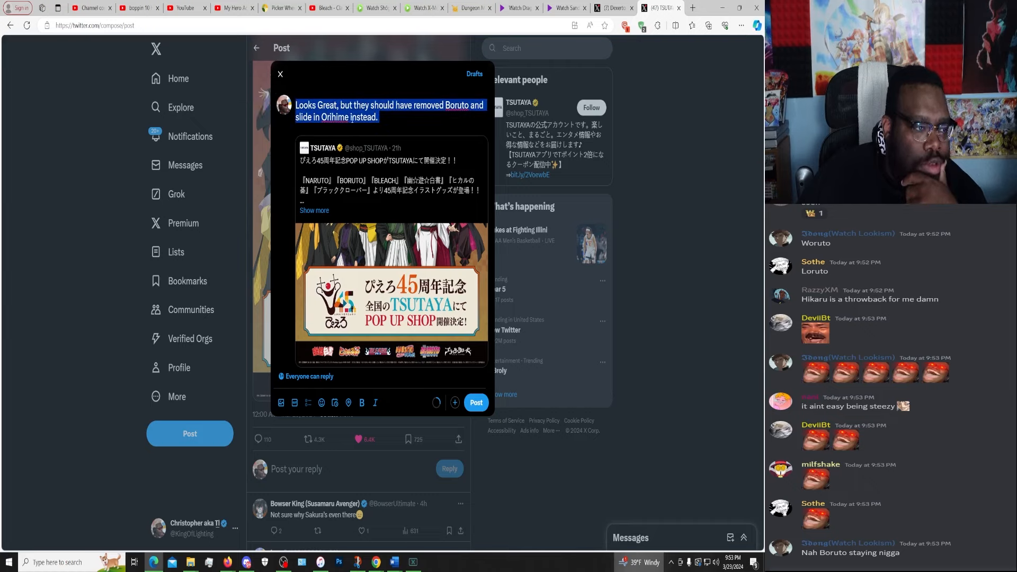
pyautogui.moveTo(239, 200)
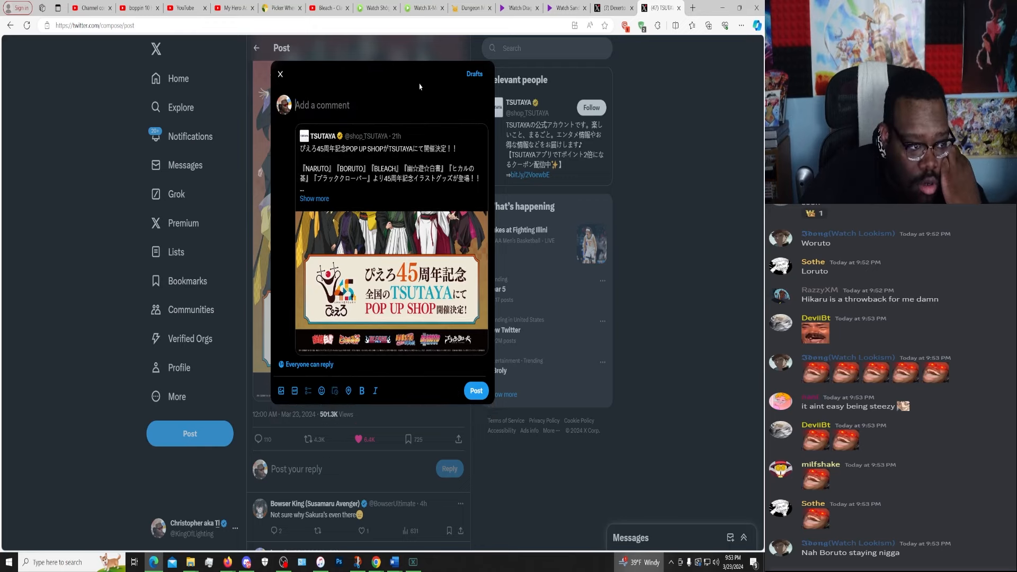
pyautogui.moveTo(442, 297)
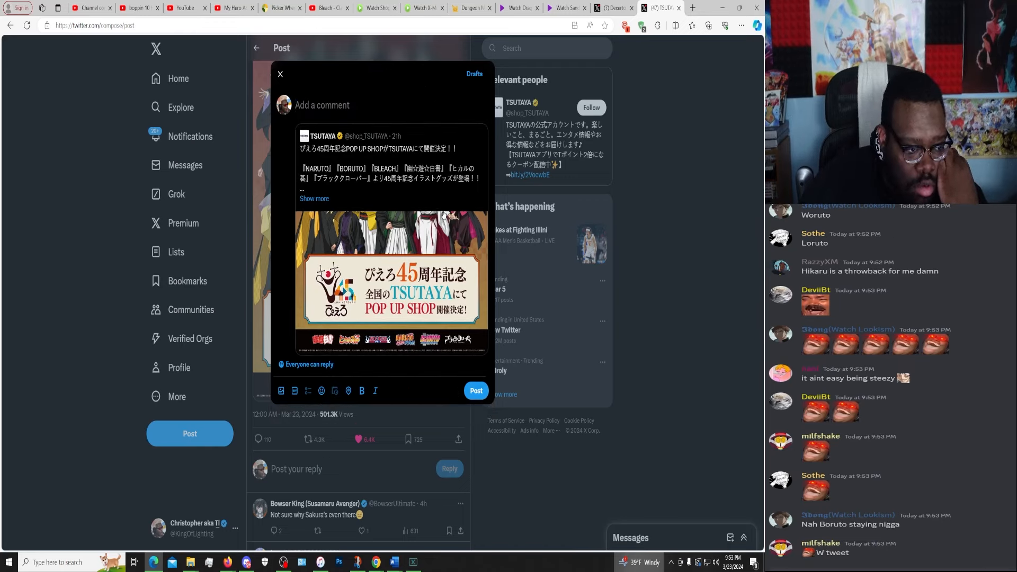
pyautogui.click(280, 74)
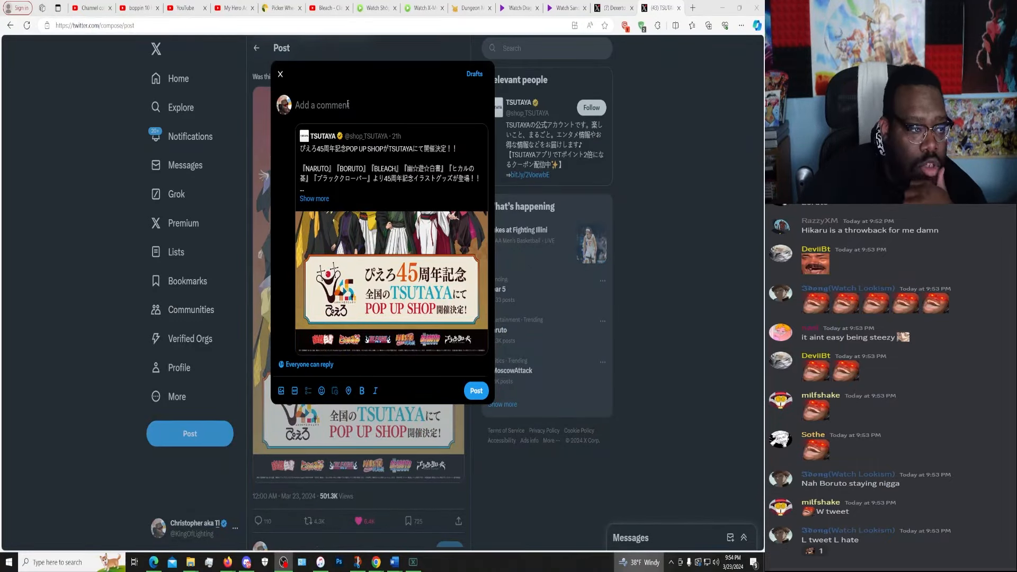
# Re-enter the comment 'Looks Great, but they should have removed Boruto…' and attach the TSUTAYA artwork.
pyautogui.write('Looks Great, but they should have removed Boruto and slide in Orihime instead.')
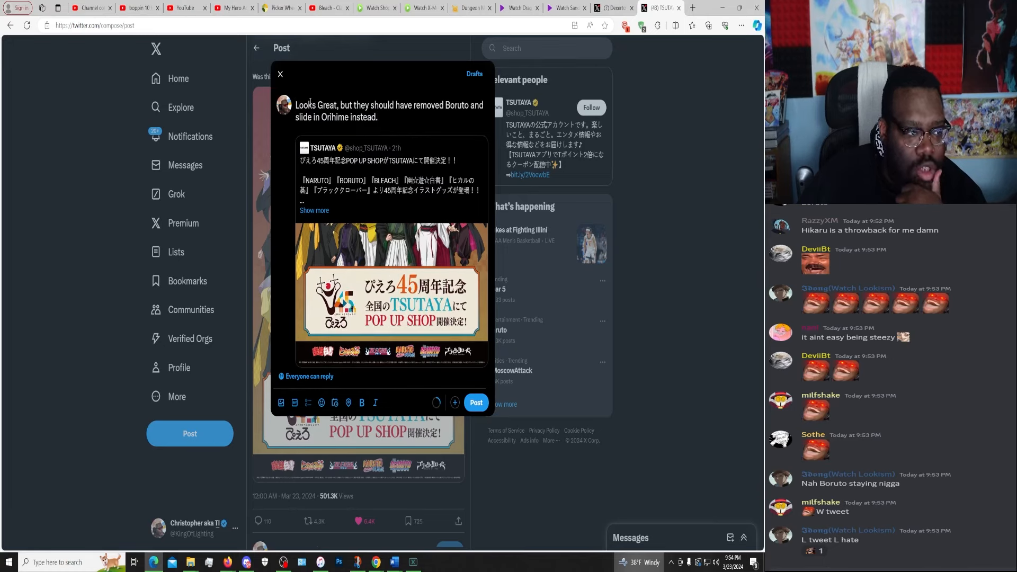
pyautogui.doubleClick(326, 105)
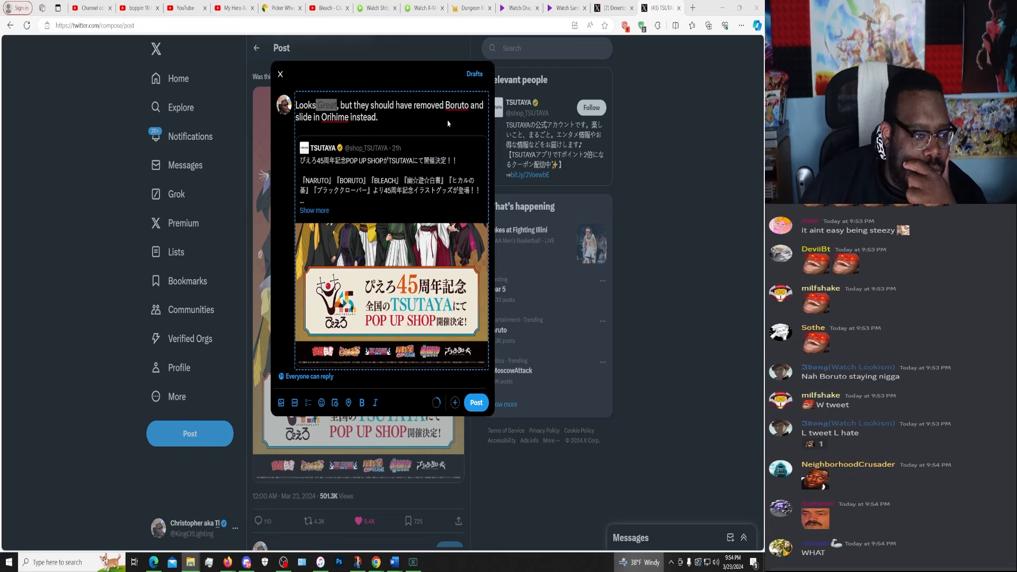
pyautogui.click(389, 292)
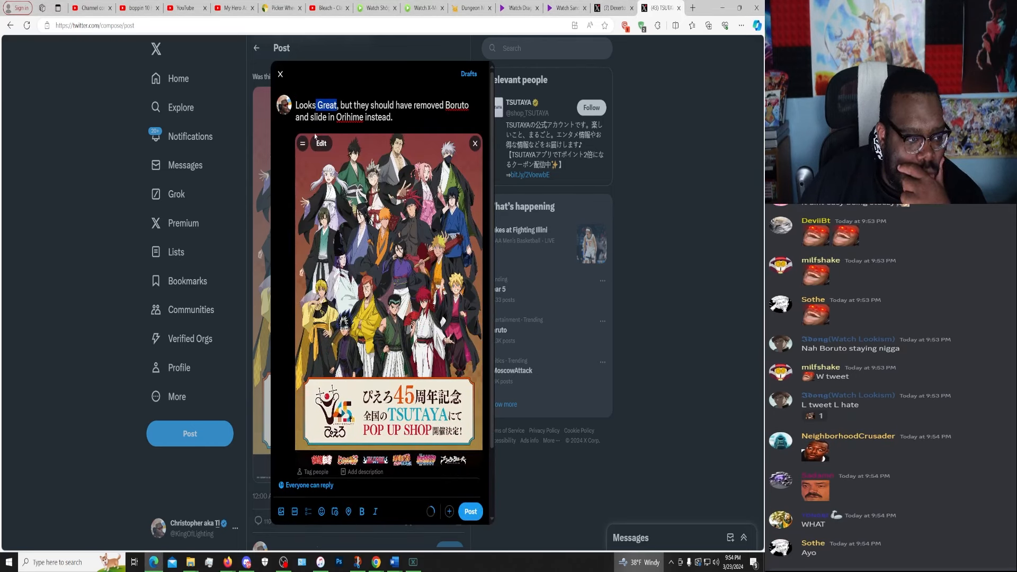
# Crop the attached Pierrot artwork to the character lineup, cutting off the TSUTAYA banner.
pyautogui.click(321, 143)
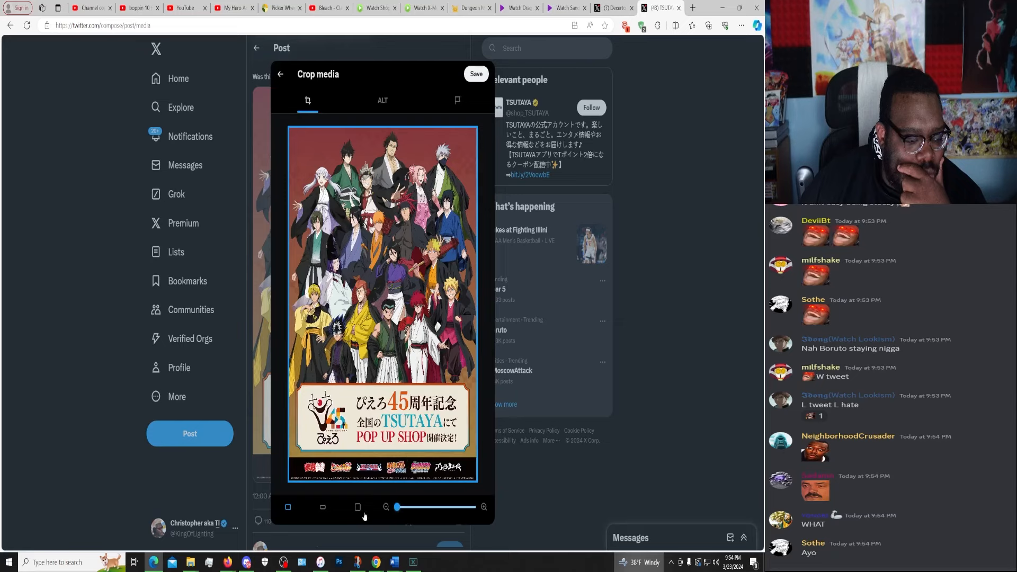
pyautogui.moveTo(407, 493)
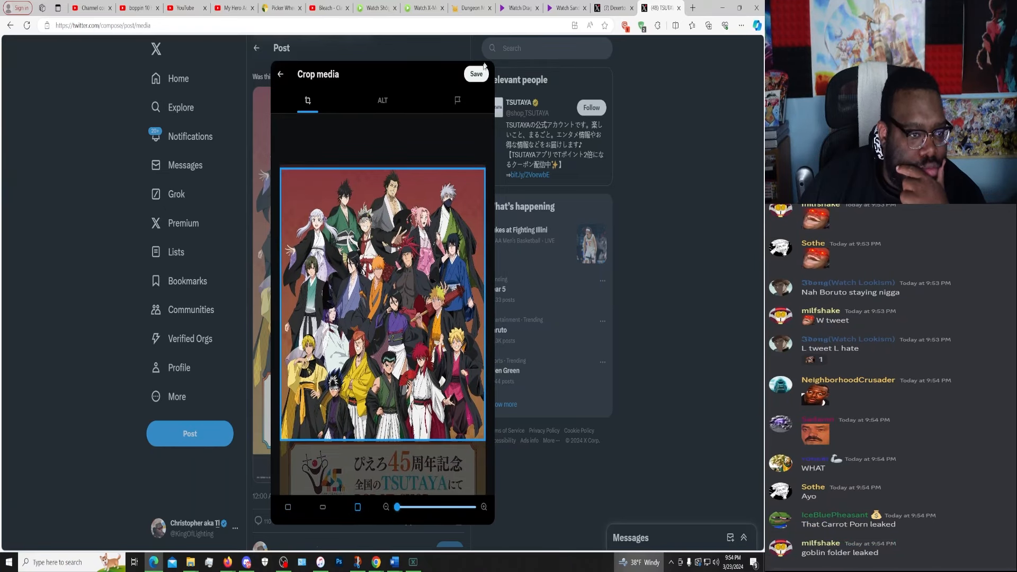
pyautogui.click(476, 74)
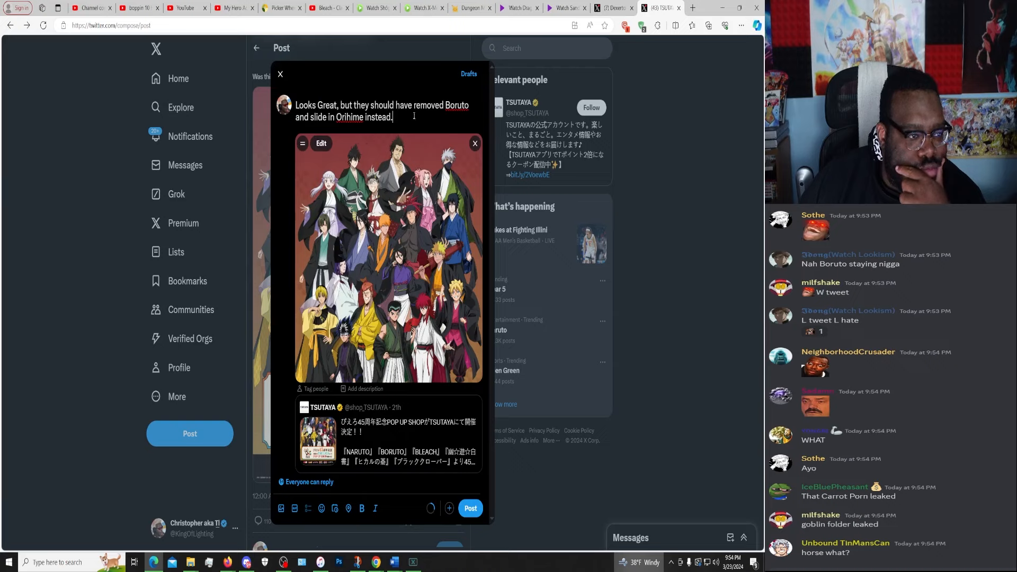
pyautogui.moveTo(476, 532)
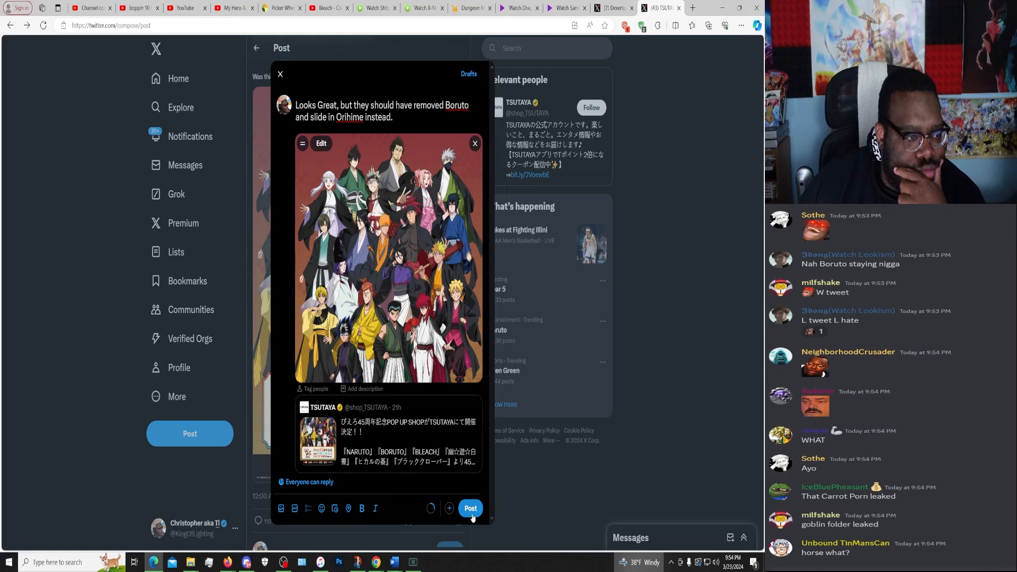
# Send the quote post with the Boruto-and-Orihime comment and cropped artwork.
pyautogui.click(470, 508)
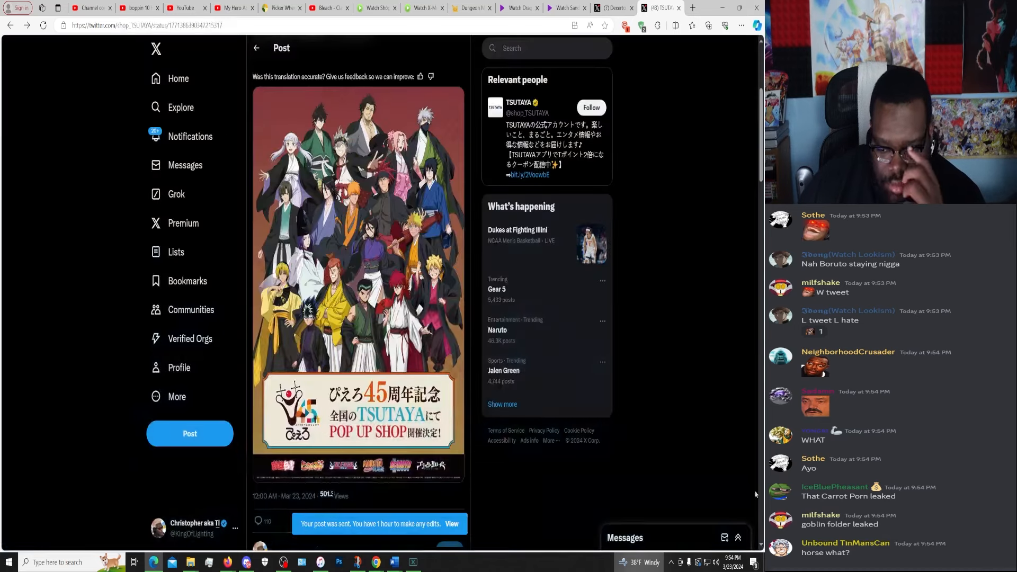